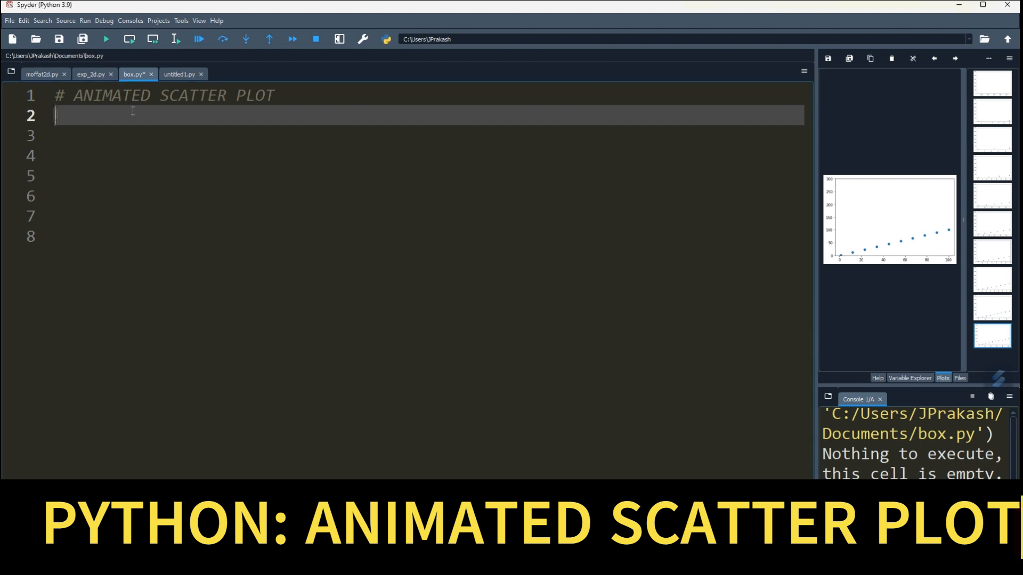
Add an '#import Library' comment line below the title comment.
text(#)
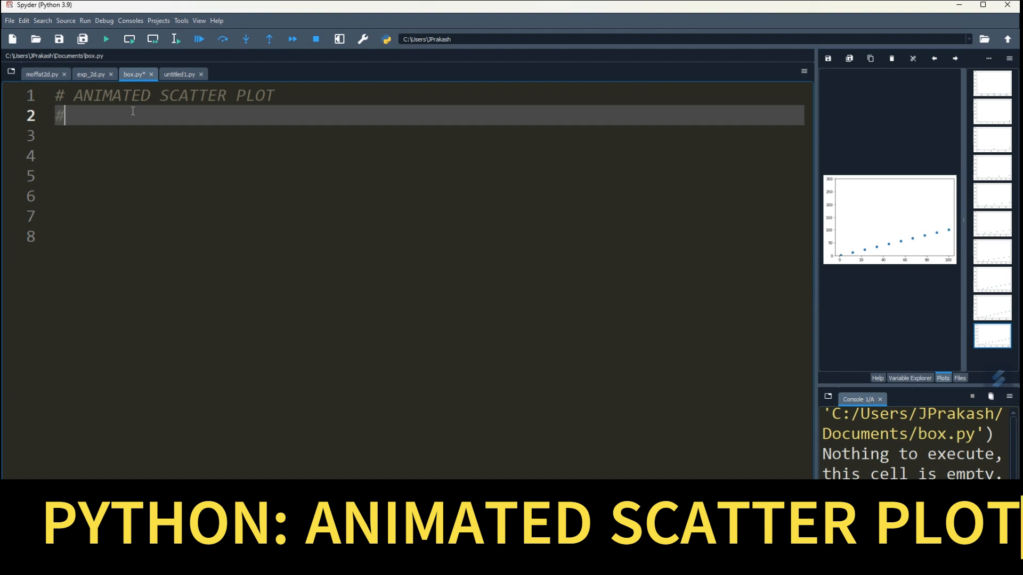
text(import)
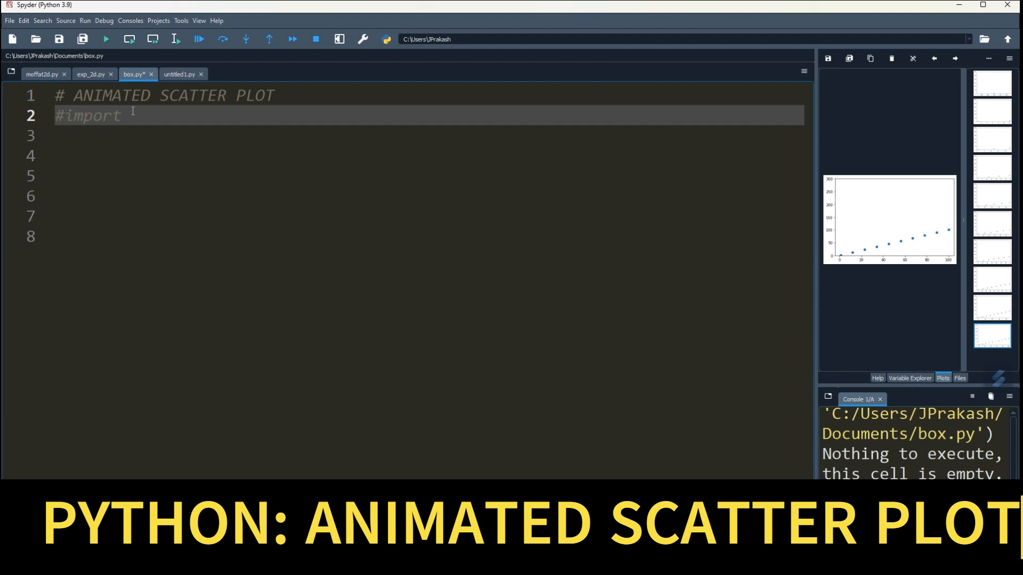
text(Librar)
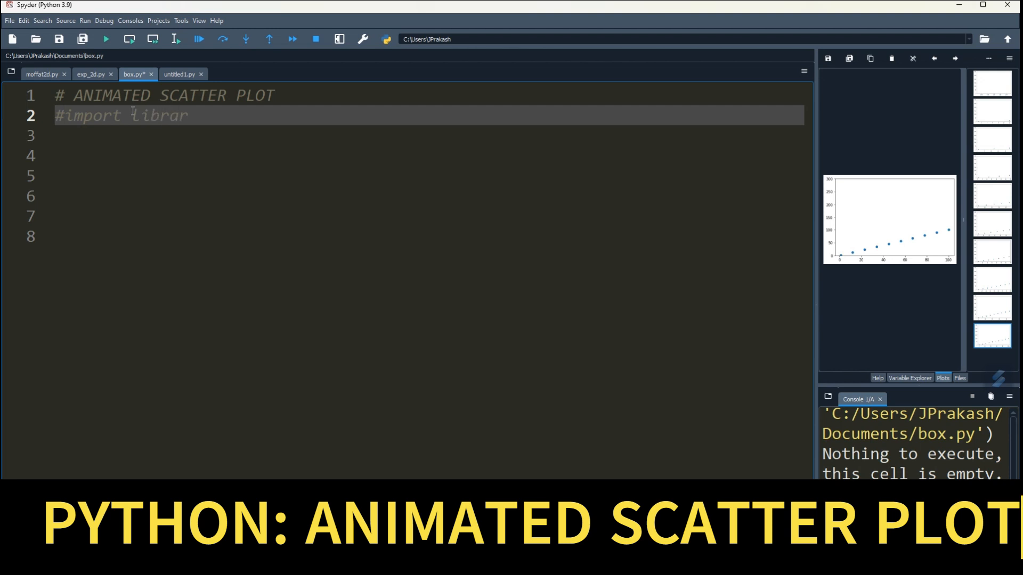
text(a)
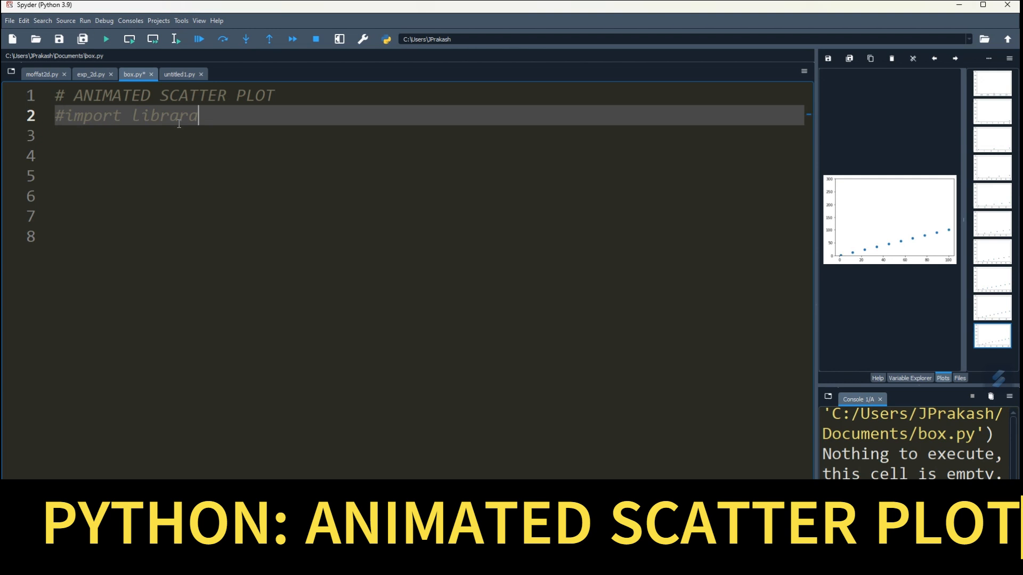
key(enter)
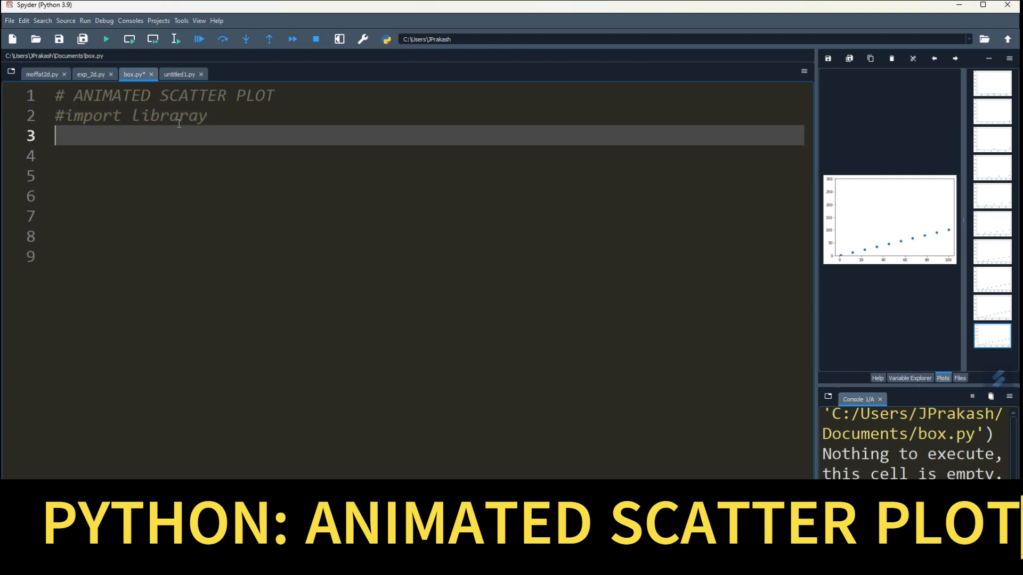
Import numpy as np and matplotlib.pyplot as plt, commented '# array' and '# plotting'.
text(import)
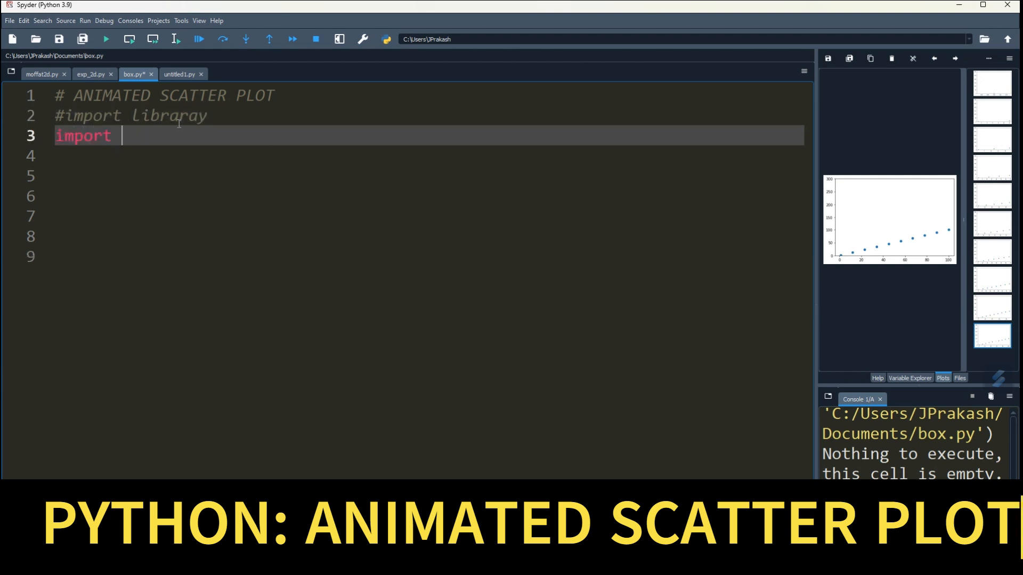
text(numpy as)
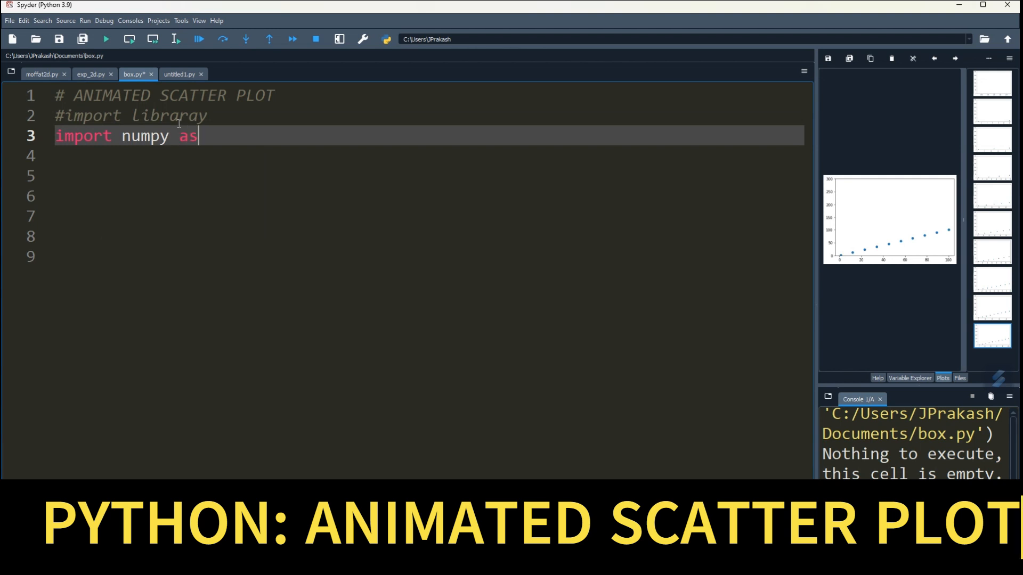
text(np)
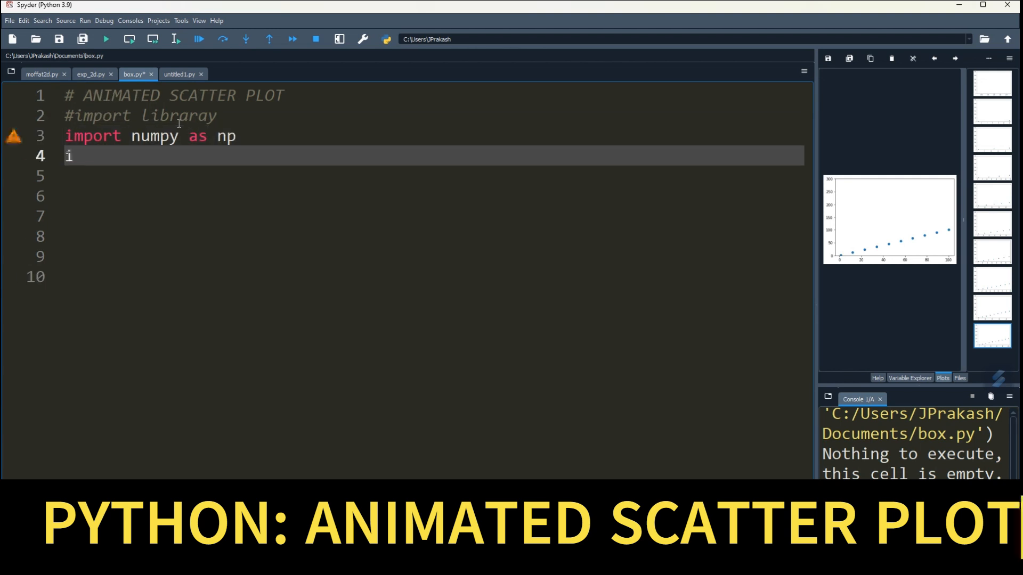
text(mport)
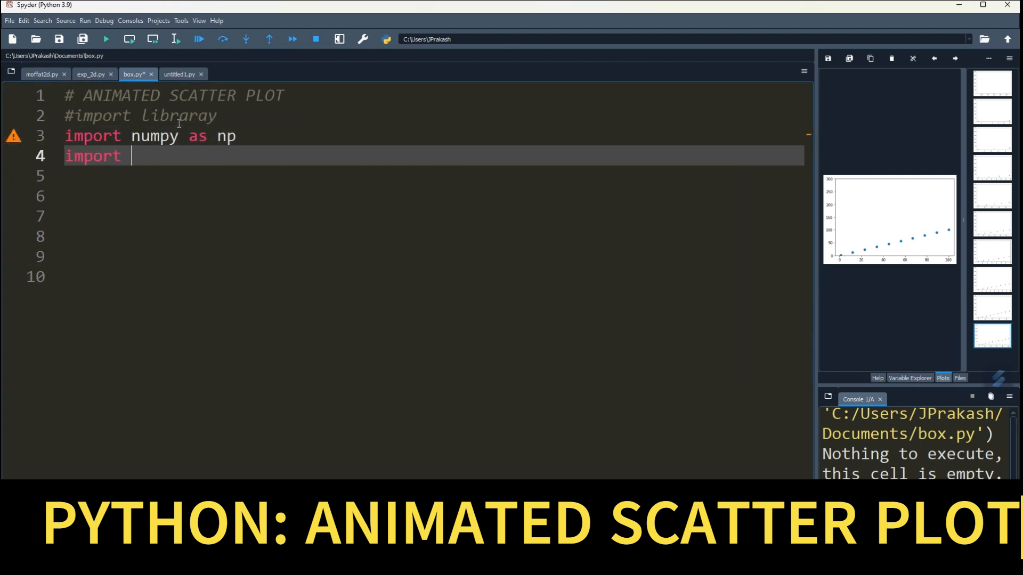
text(matplotlib.py)
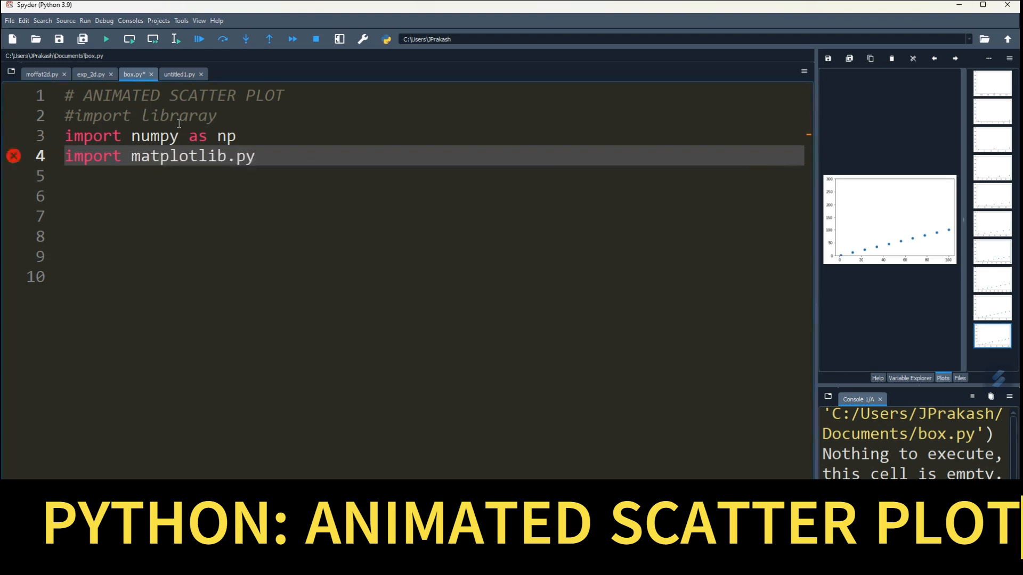
text(plot as plt)
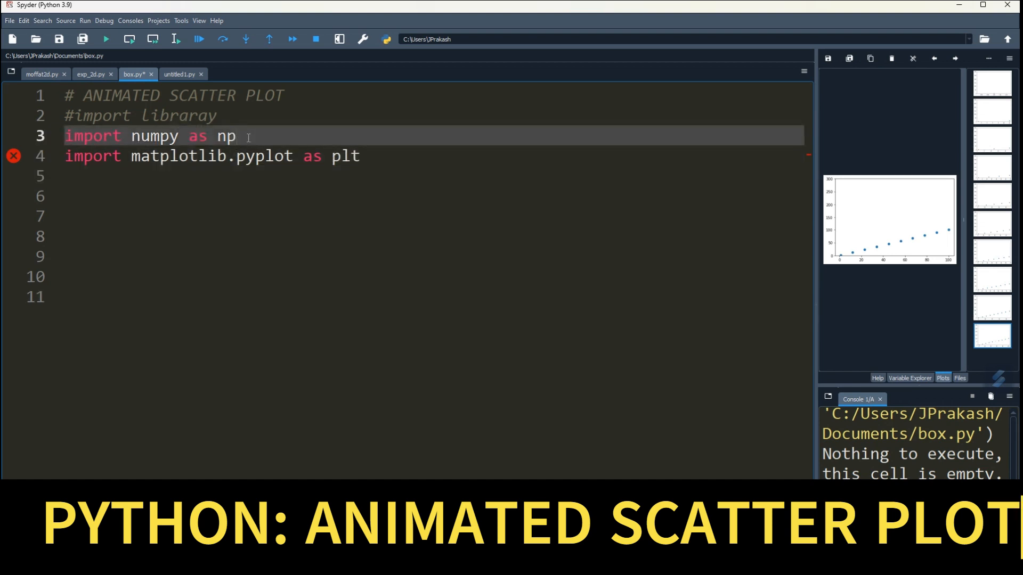
text(# a)
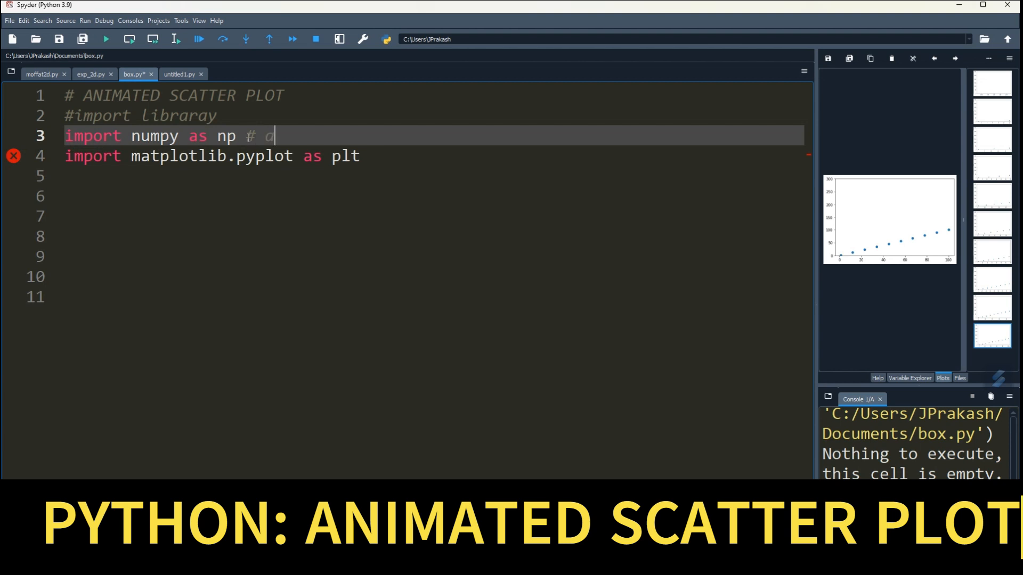
text(rray)
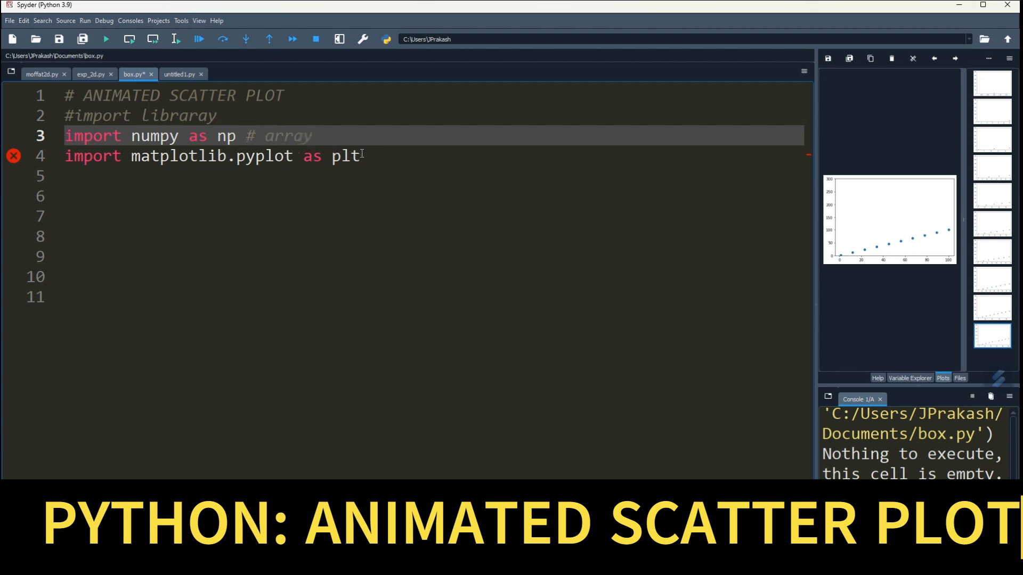
text(# pltting)
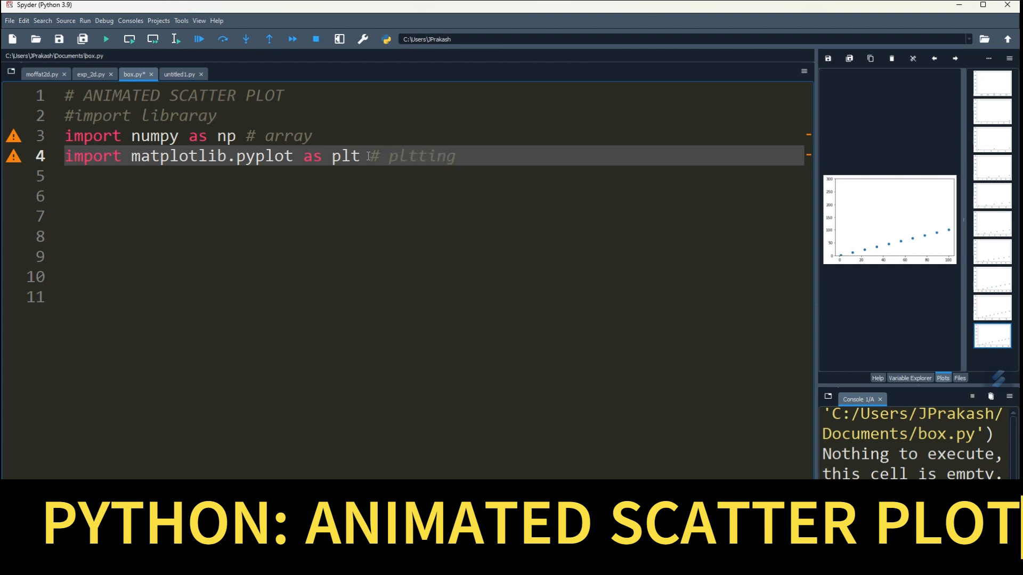
key(BackSpace)
text(o)
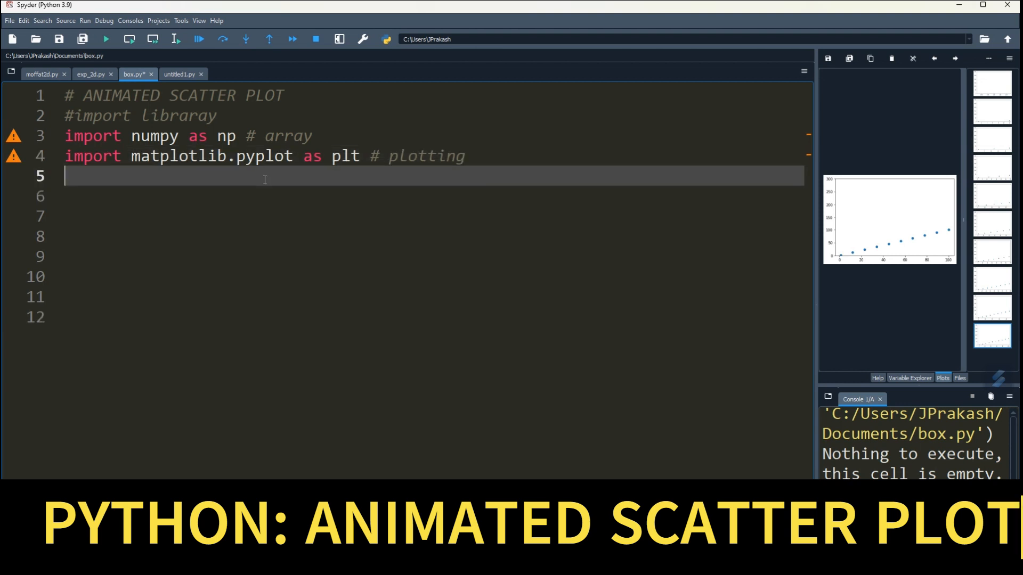
Declare x=[] and y=[] with '# empty array' comments and begin a z line beneath them.
text(x=[)
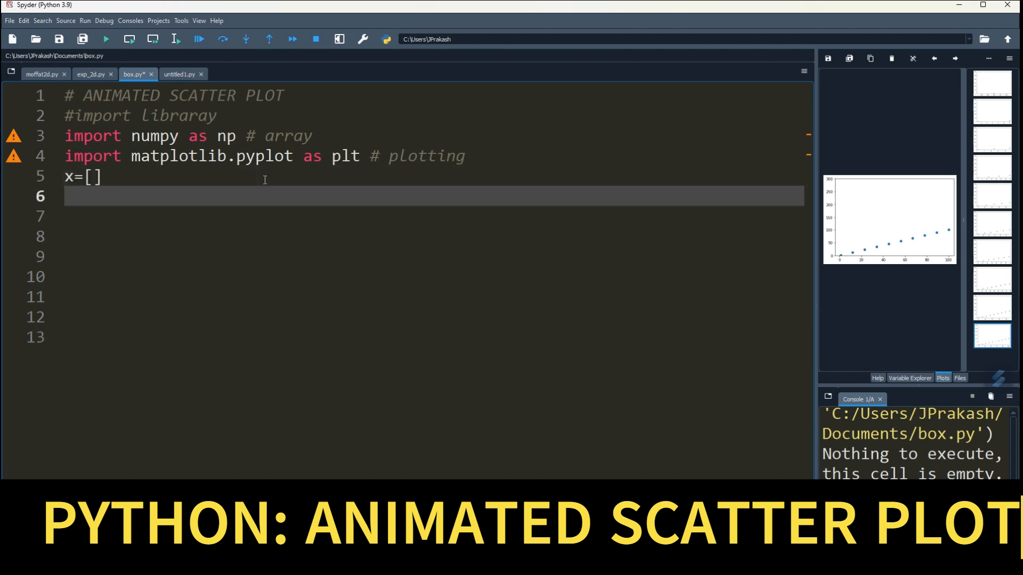
text(y=[])
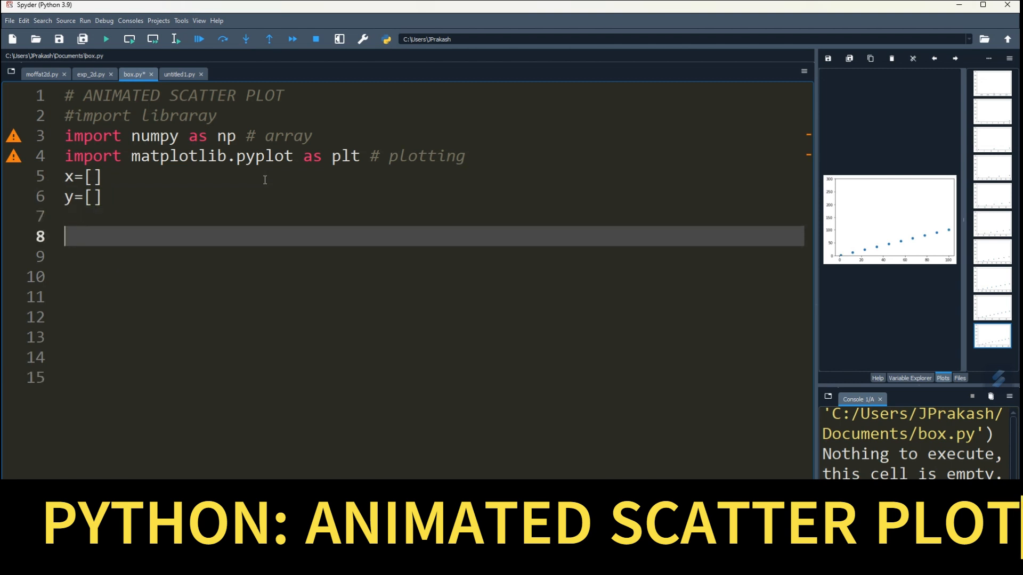
text(z)
click(434, 177)
text( #)
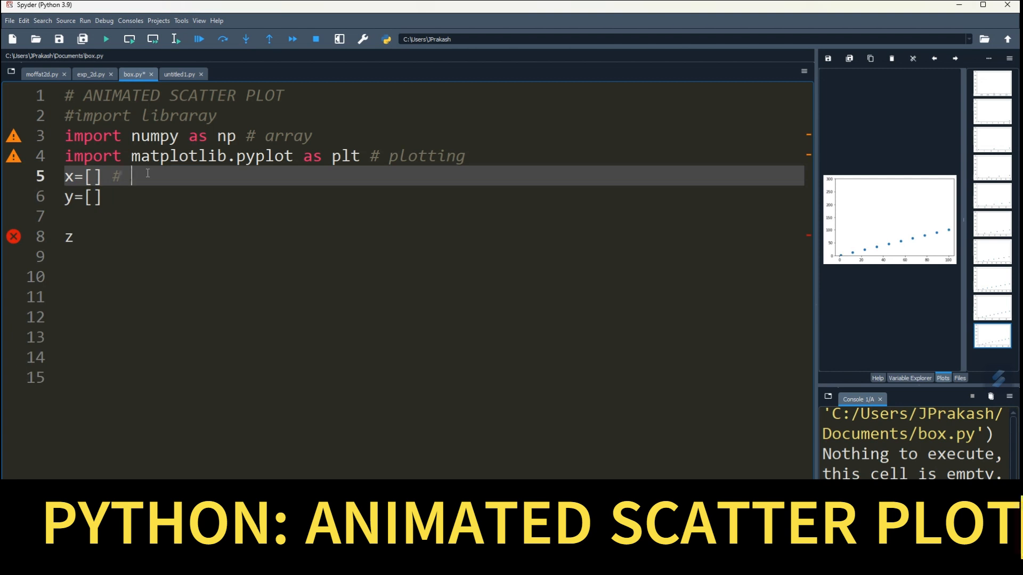
text(empty)
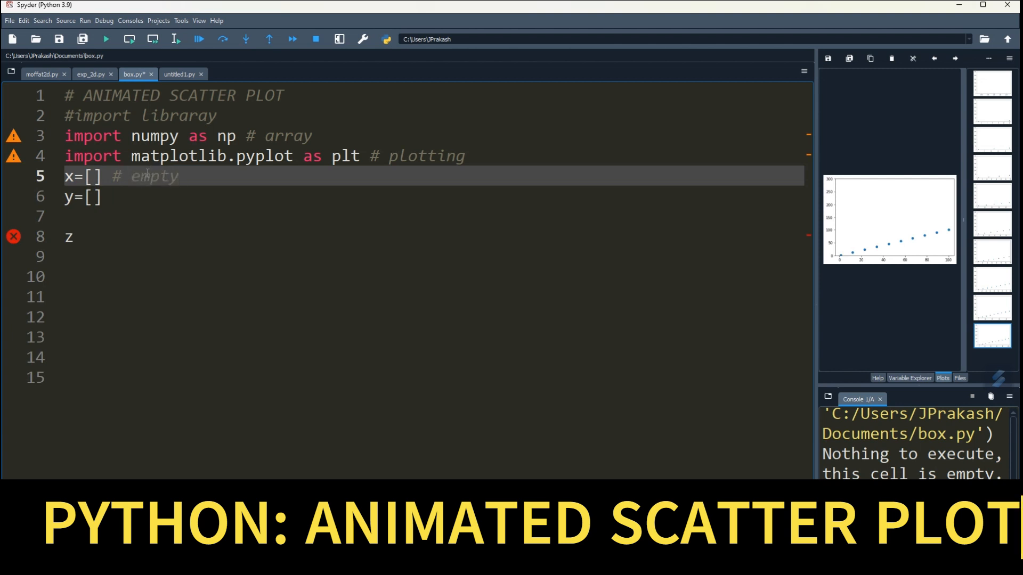
text(array)
click(433, 198)
text(  #)
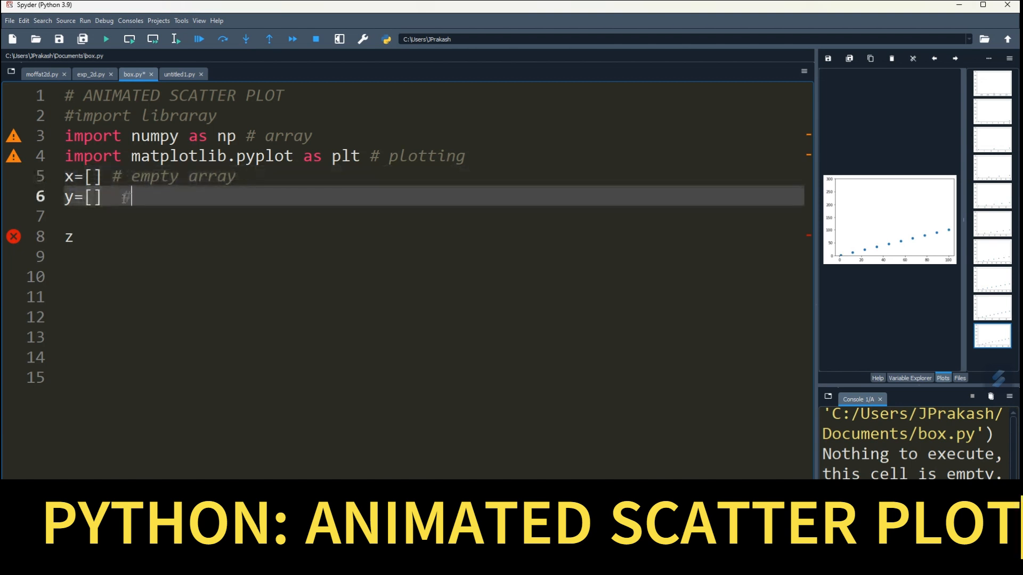
text(array)
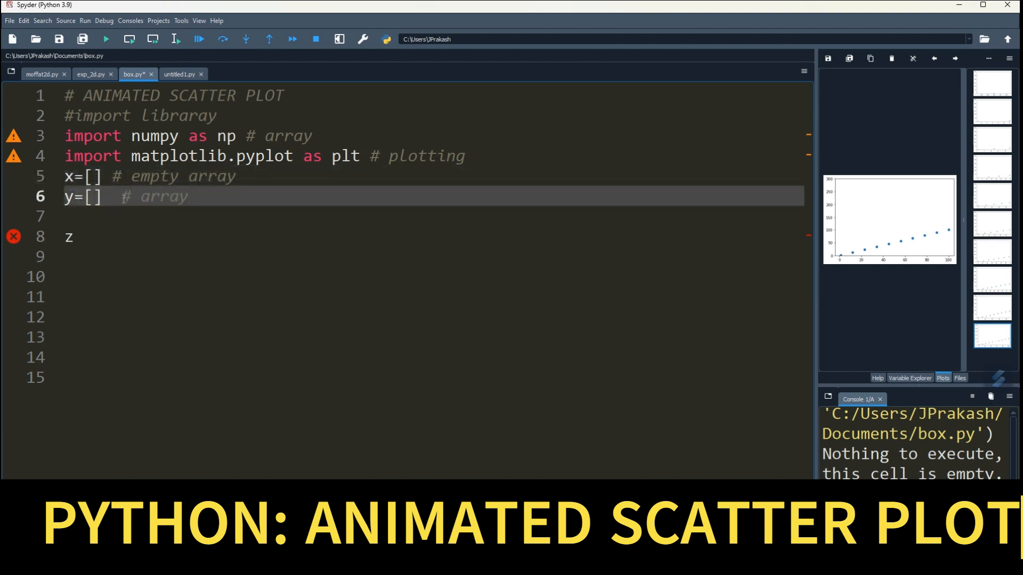
double_click(164, 196)
text(empty )
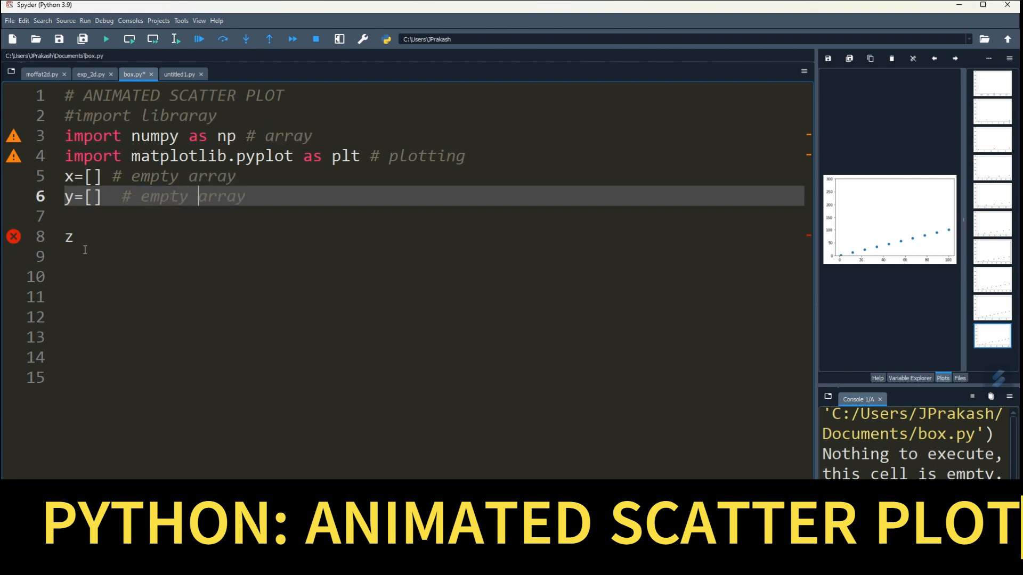
click(71, 236)
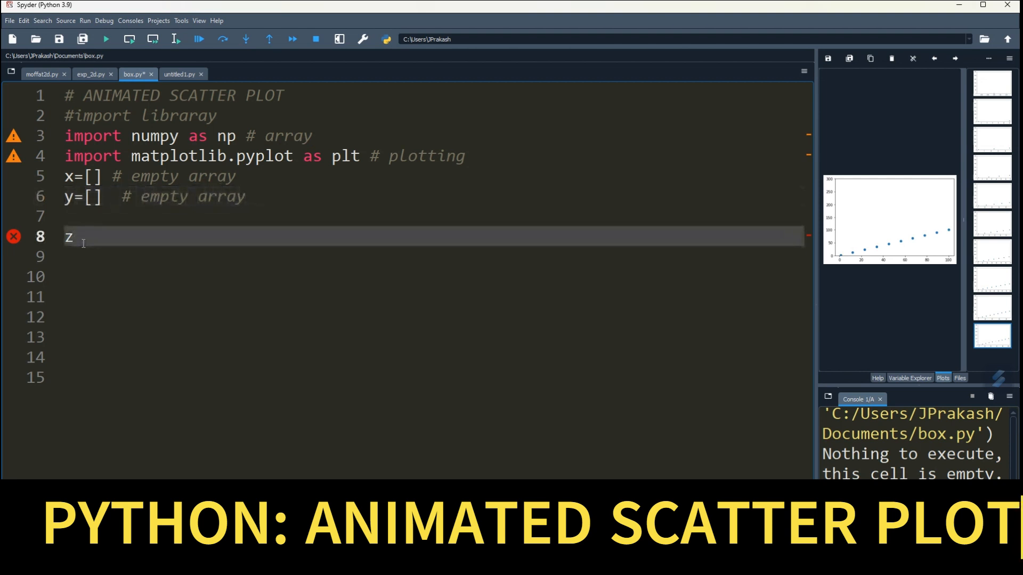
Assign z = np.linspace(1,100,100), giving 100 evenly spaced values from 1 to 100.
text(= n)
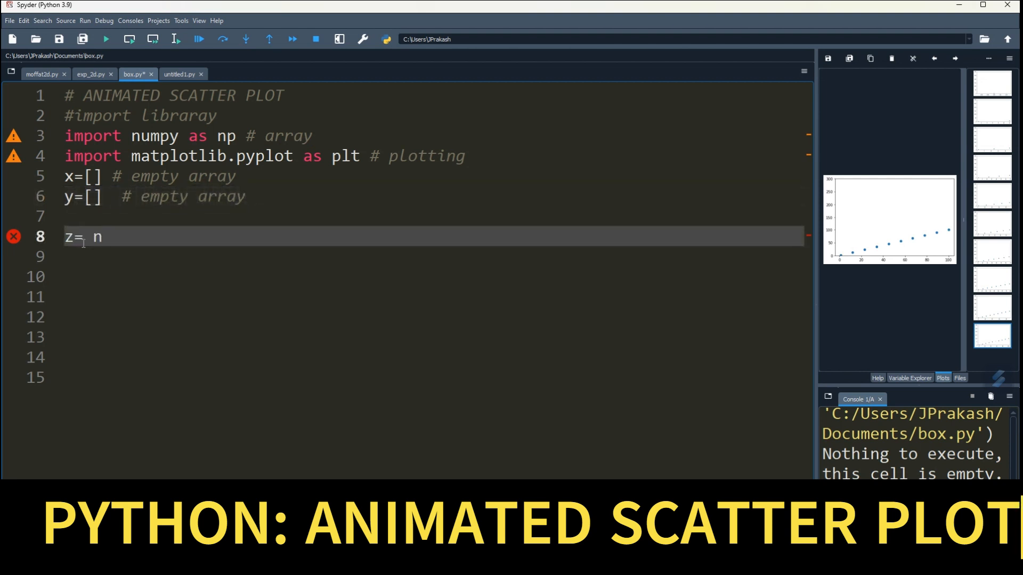
text(p.linsp)
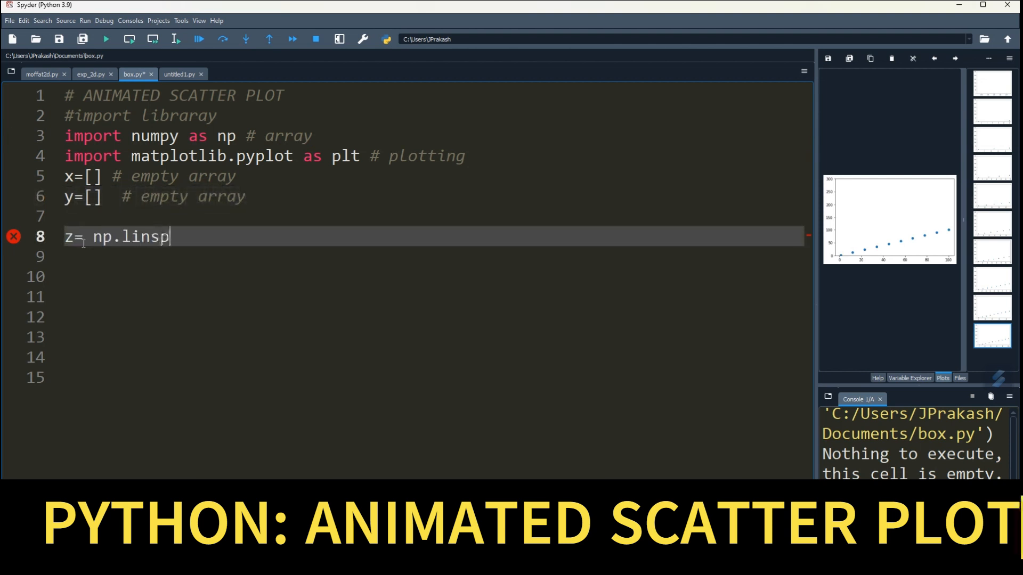
text(acd)
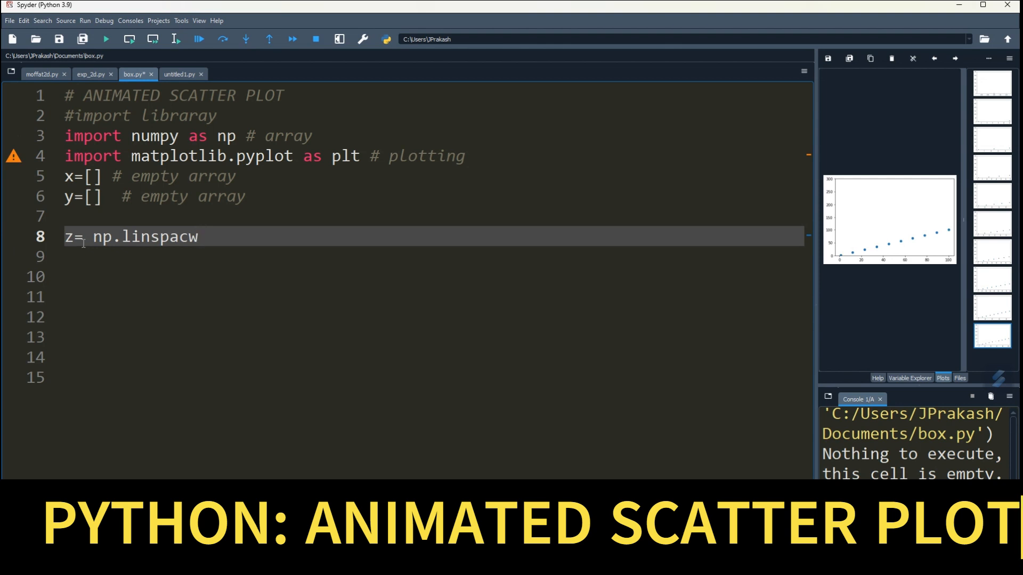
key(Backspace)
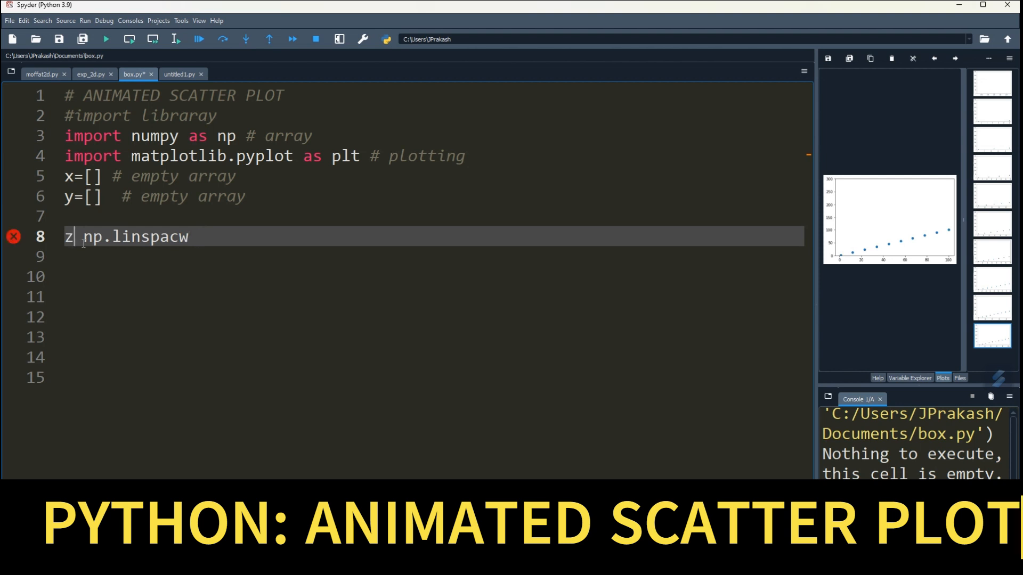
text(=)
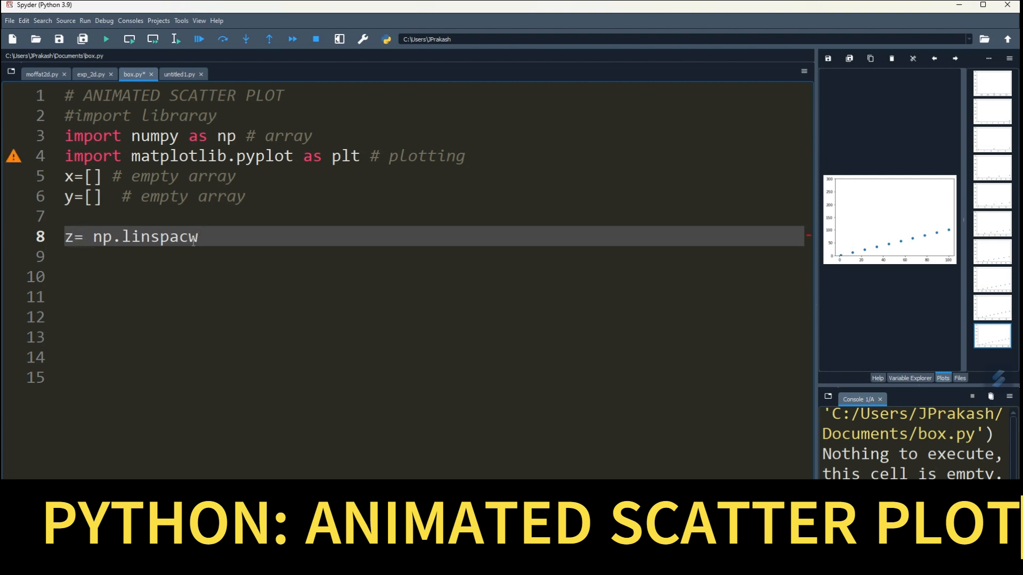
text(3)
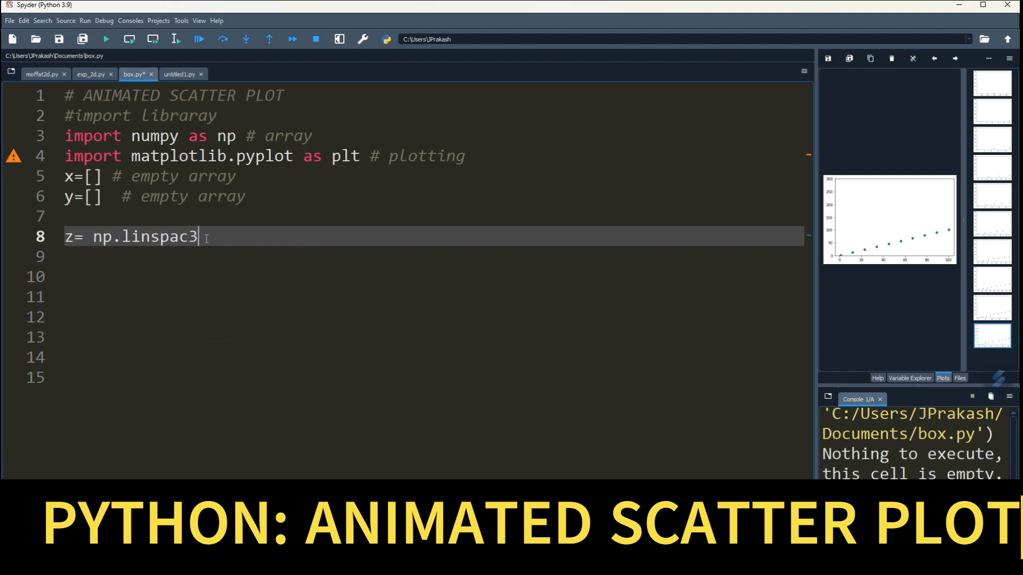
text(())
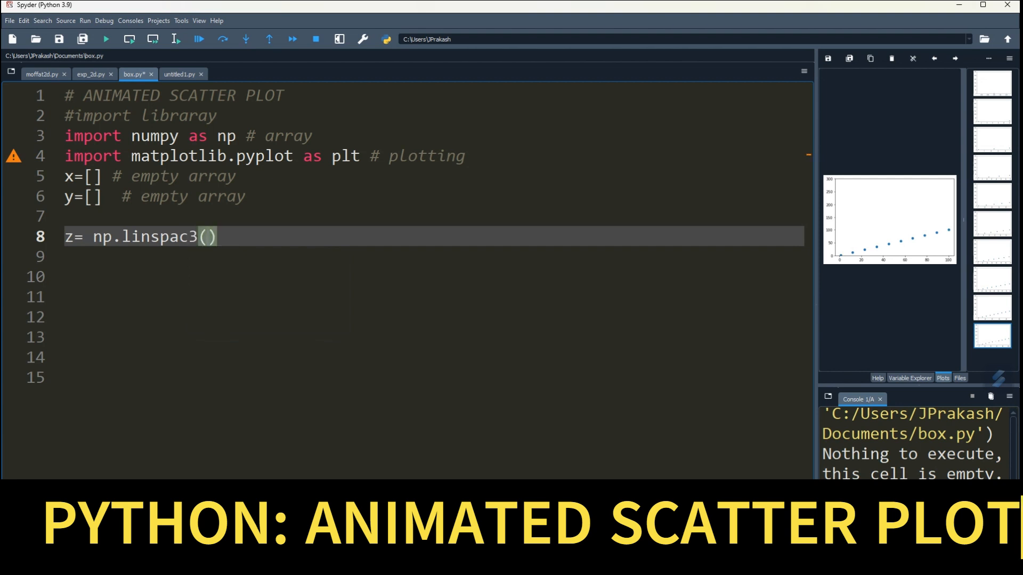
text(e)
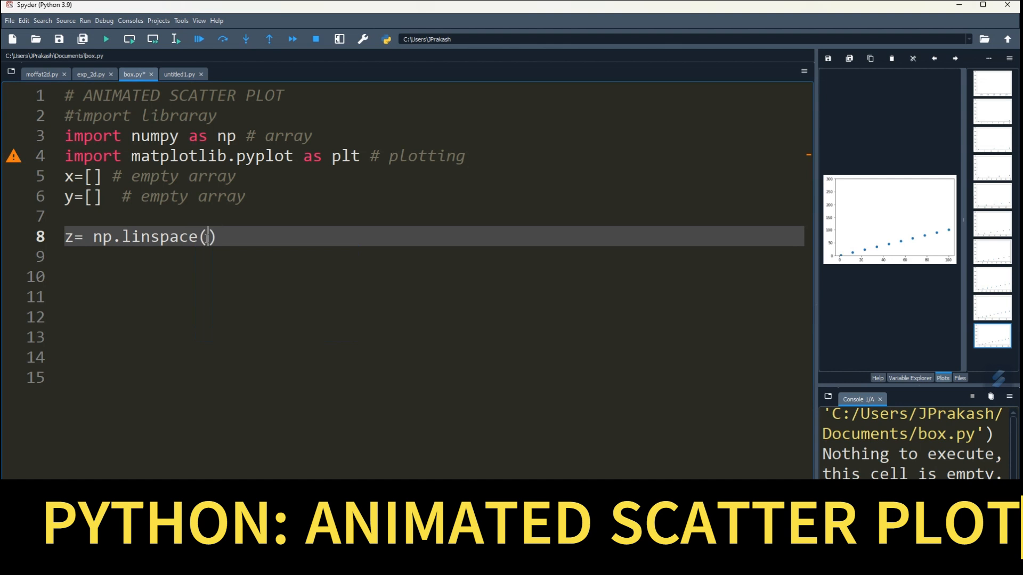
text(1,)
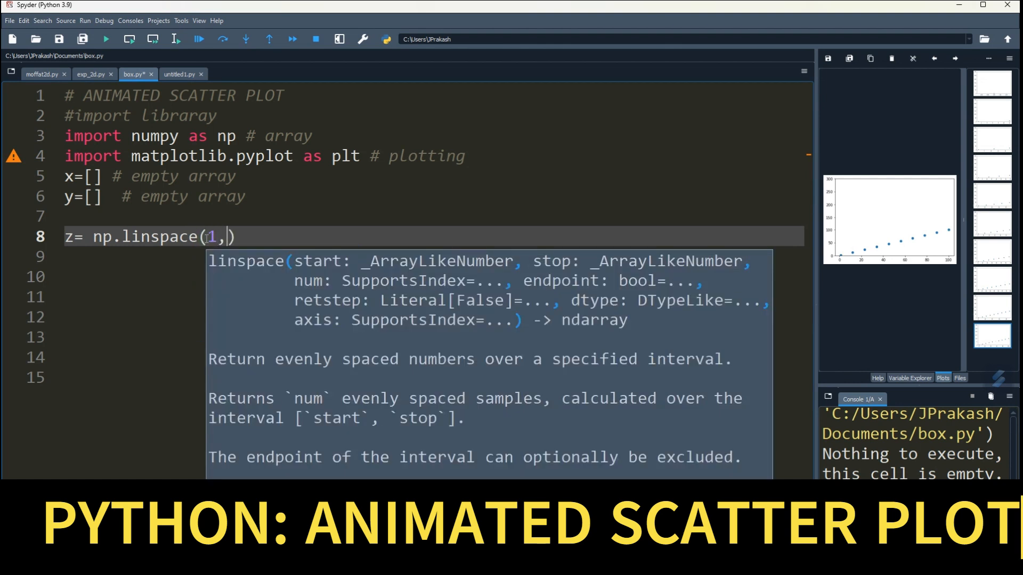
text(100,1)
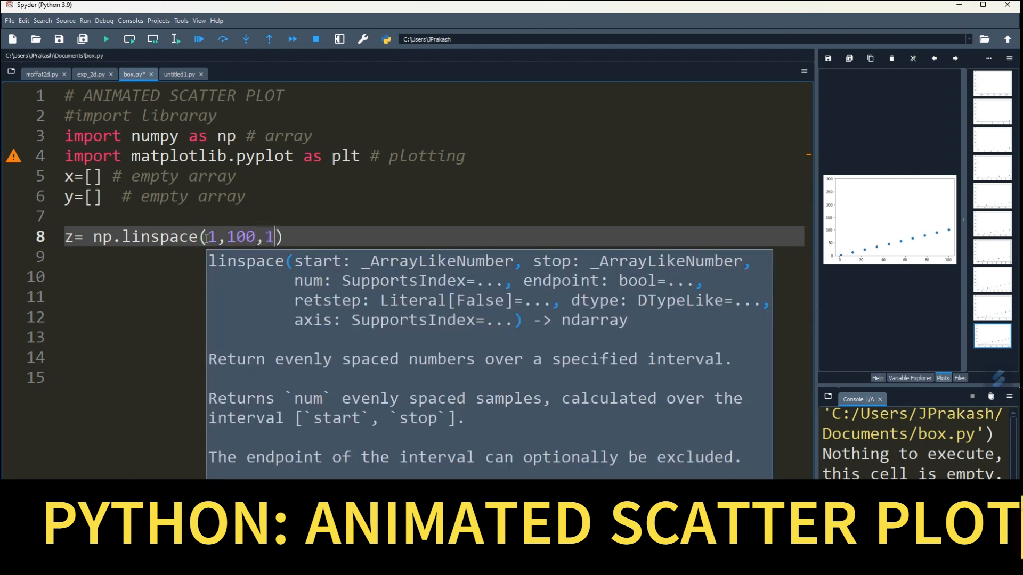
text(00)
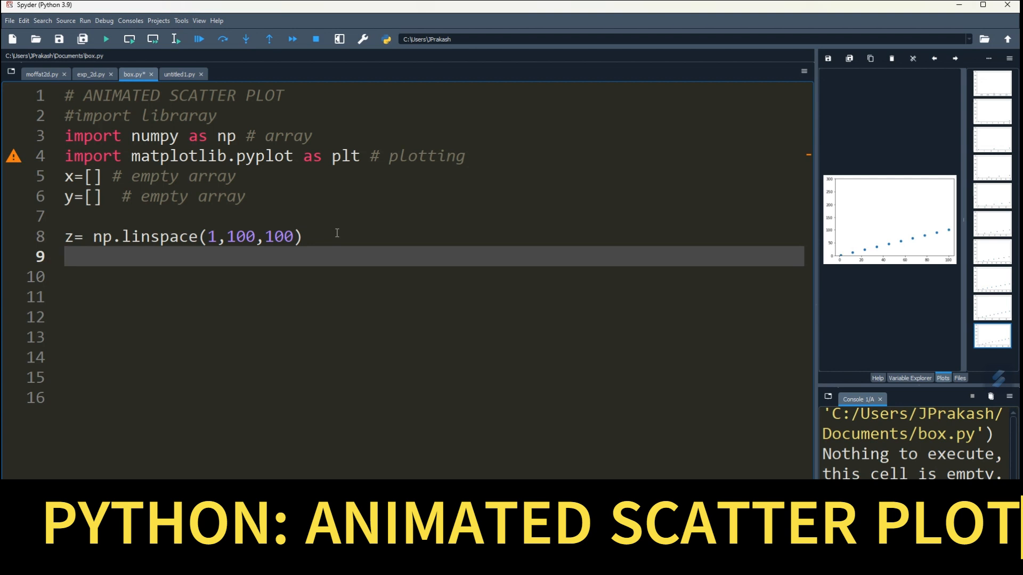
Write the loop header 'for i in range(0,len(z)):'.
text(f)
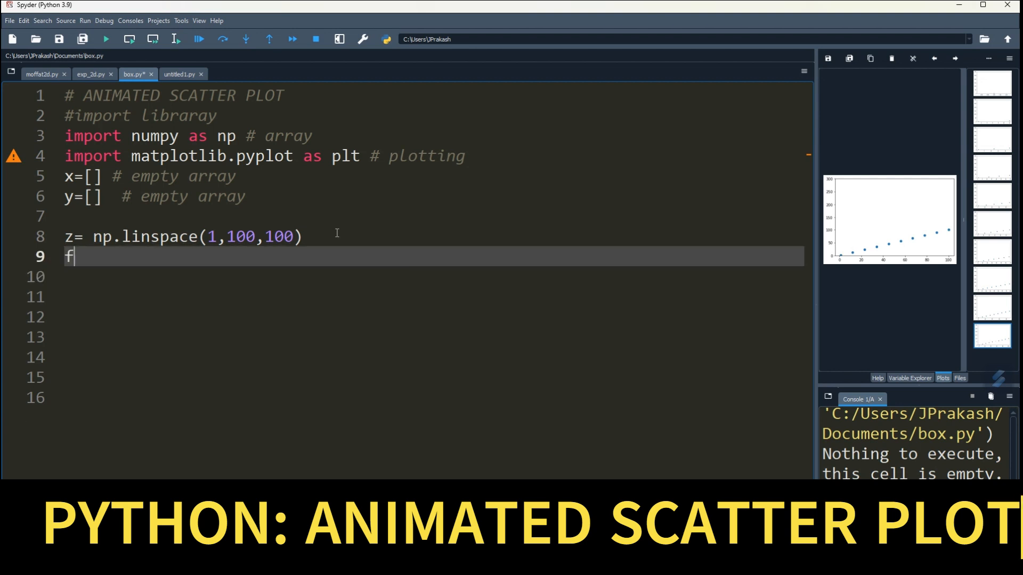
text(or i in)
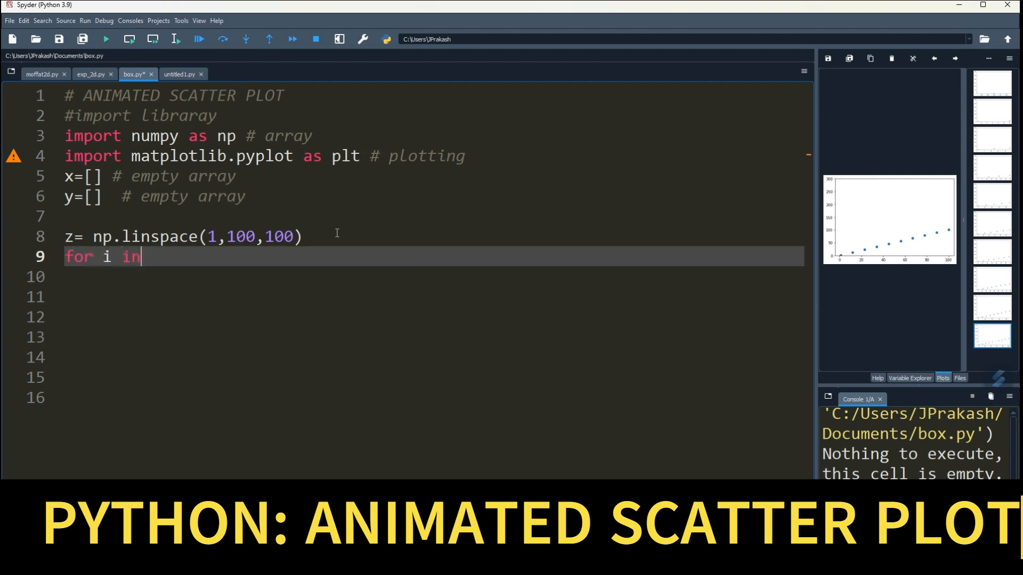
text(range)
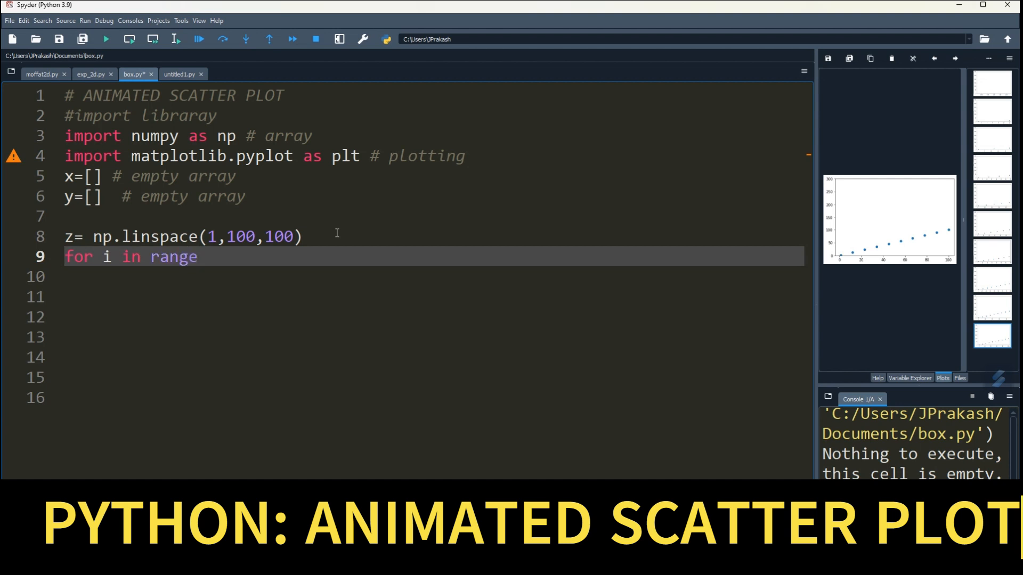
text((o,lw)
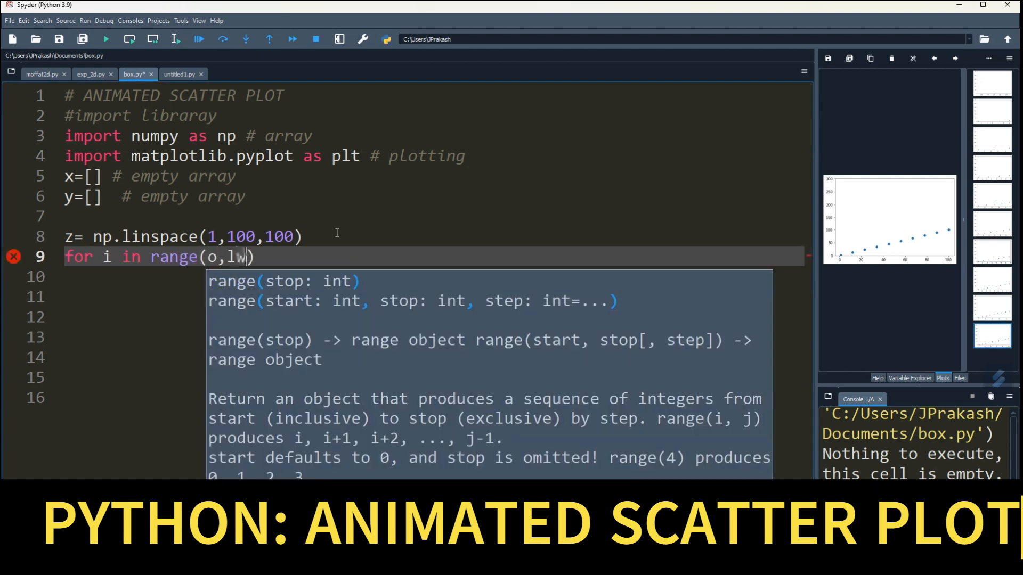
key(backspace)
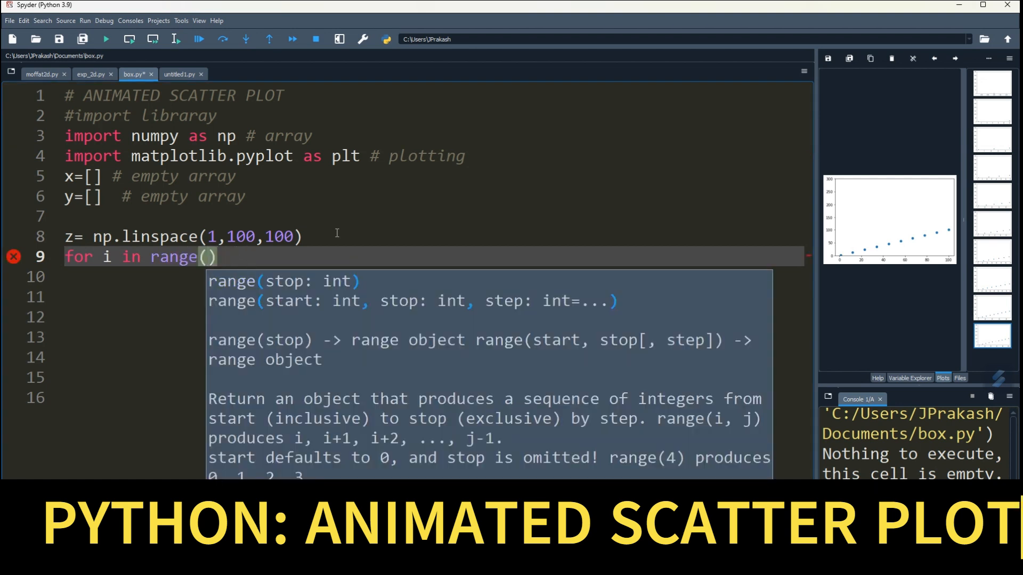
text(0,len)
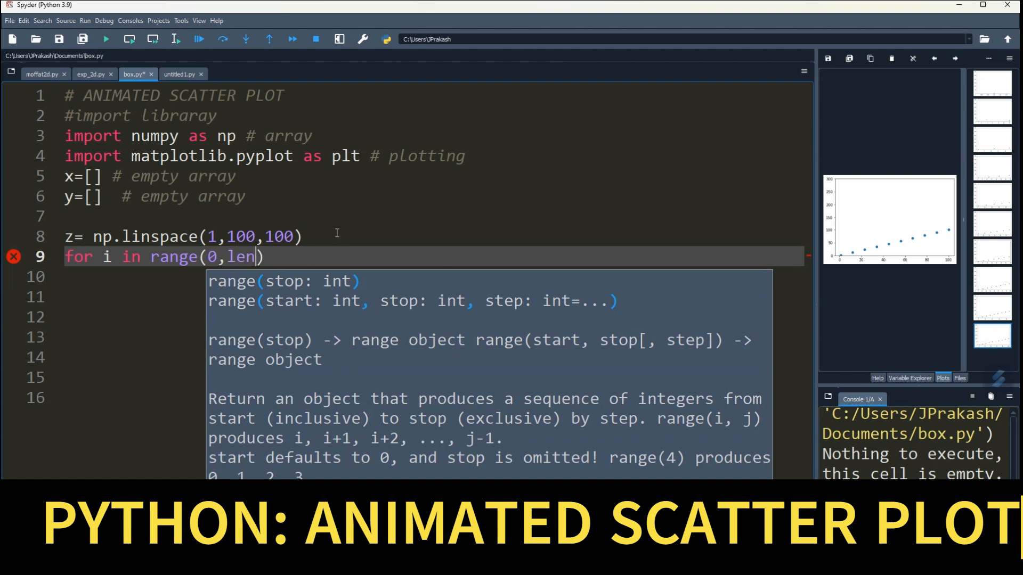
text(())
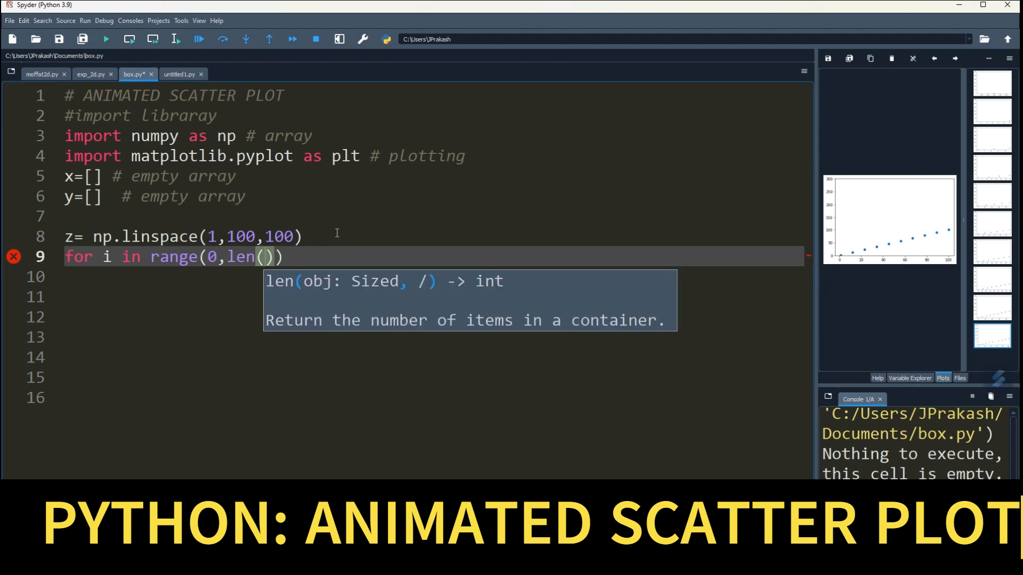
text(z)
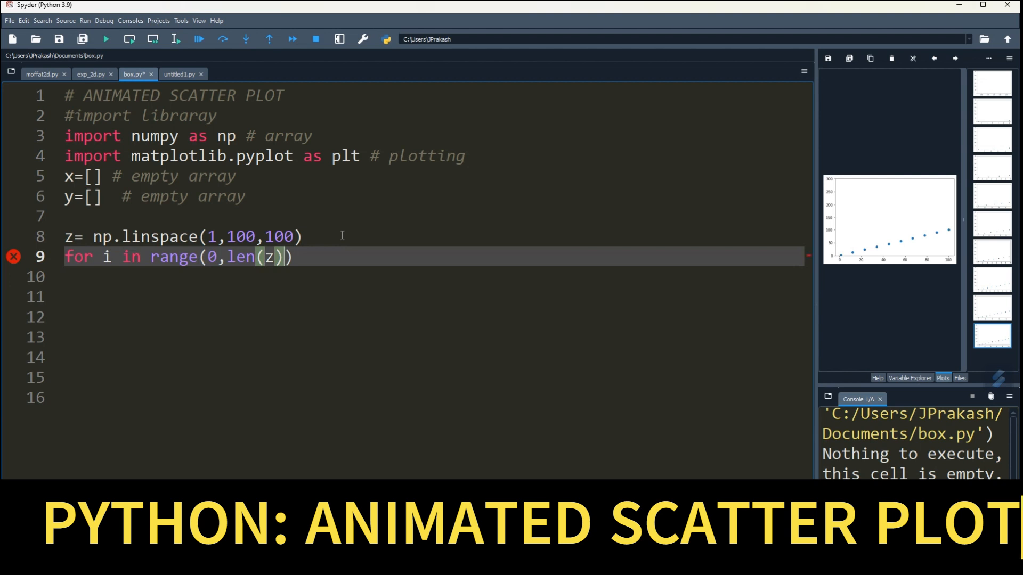
key(Backspace)
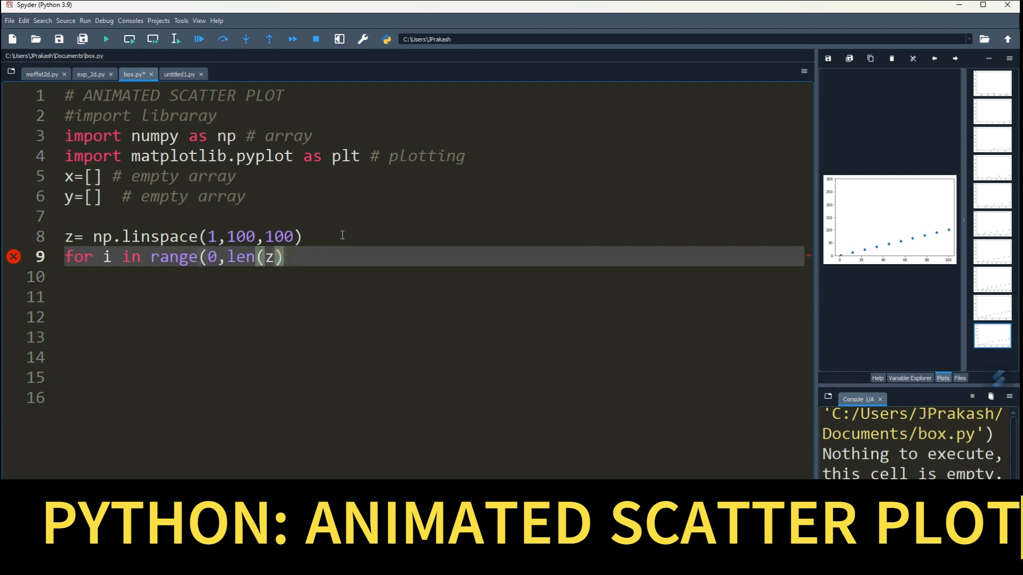
text(:)
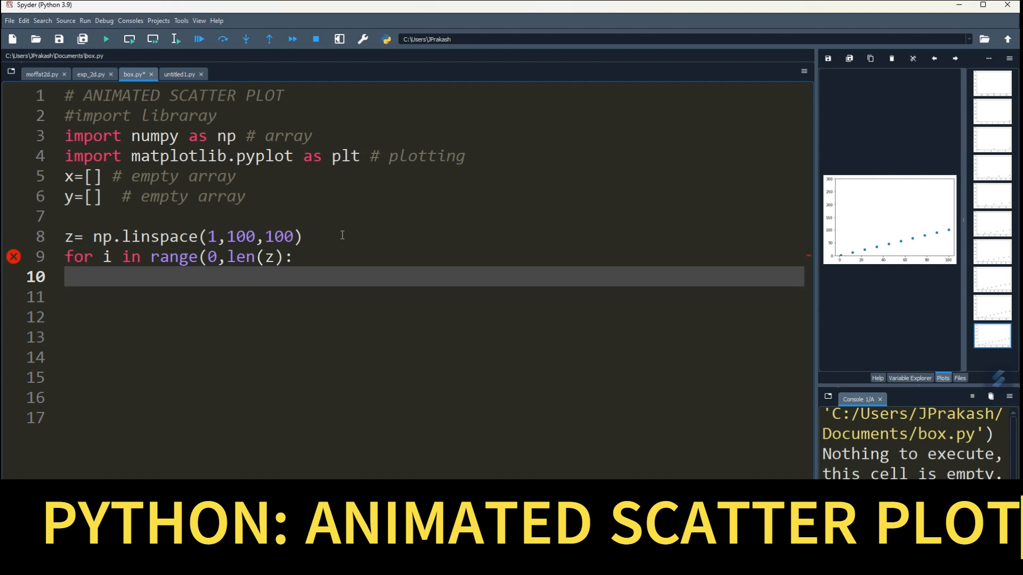
mouse_move(294, 257)
text())
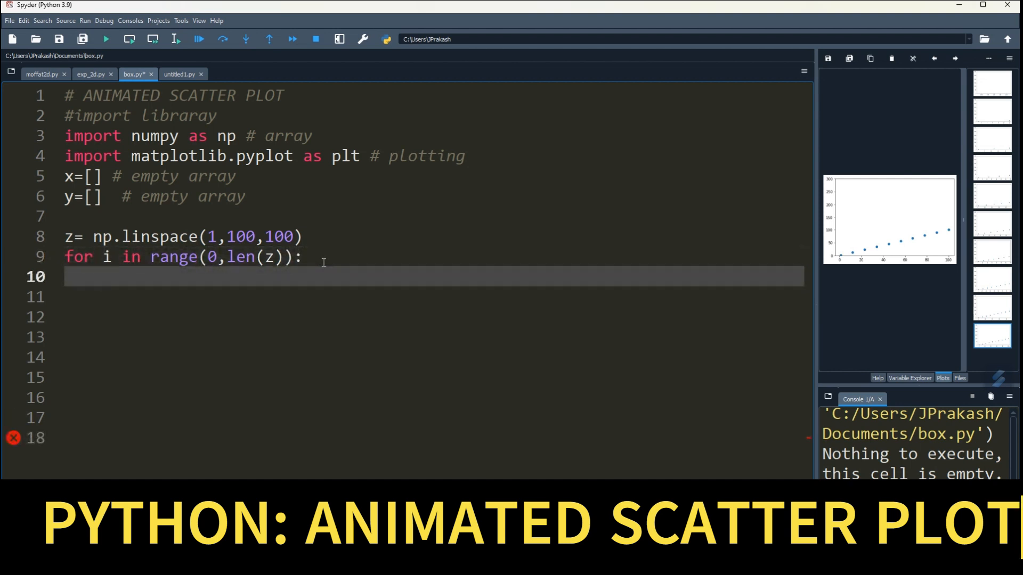
Inside the loop append z[i] to x and 10*np.sin(z[i]) to y, then begin a '#plot' comment.
text(x)
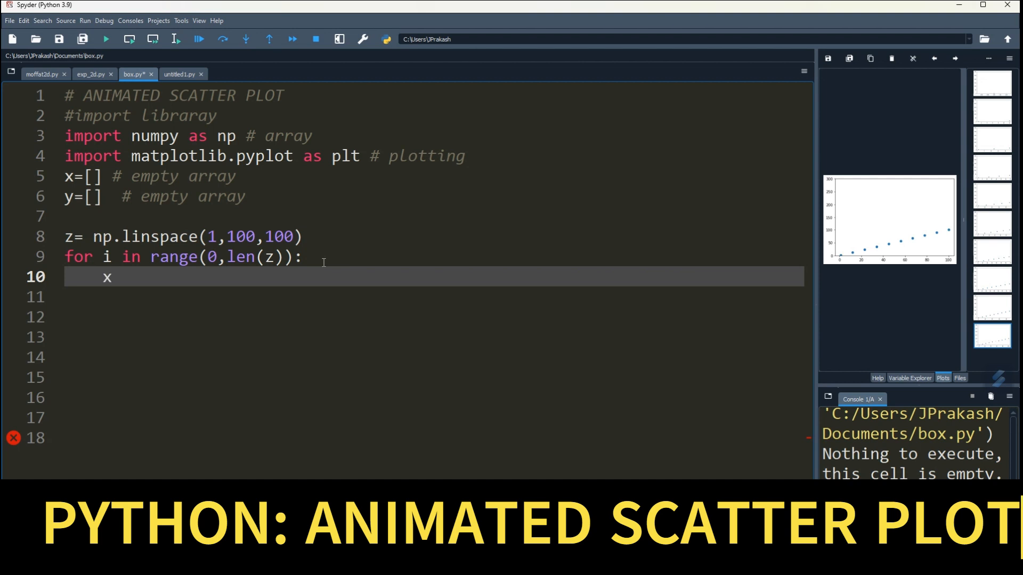
text(.append()
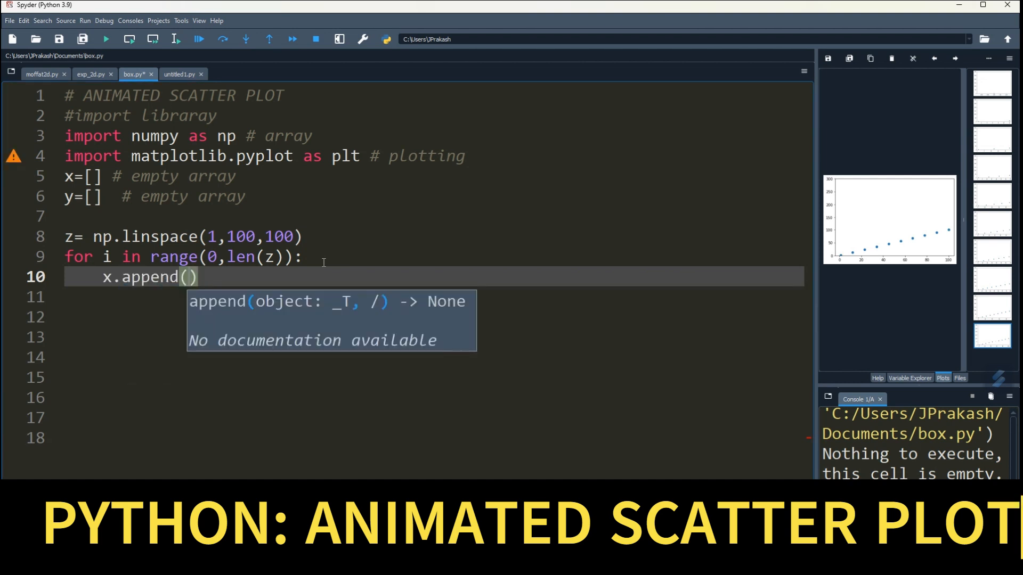
text(z)
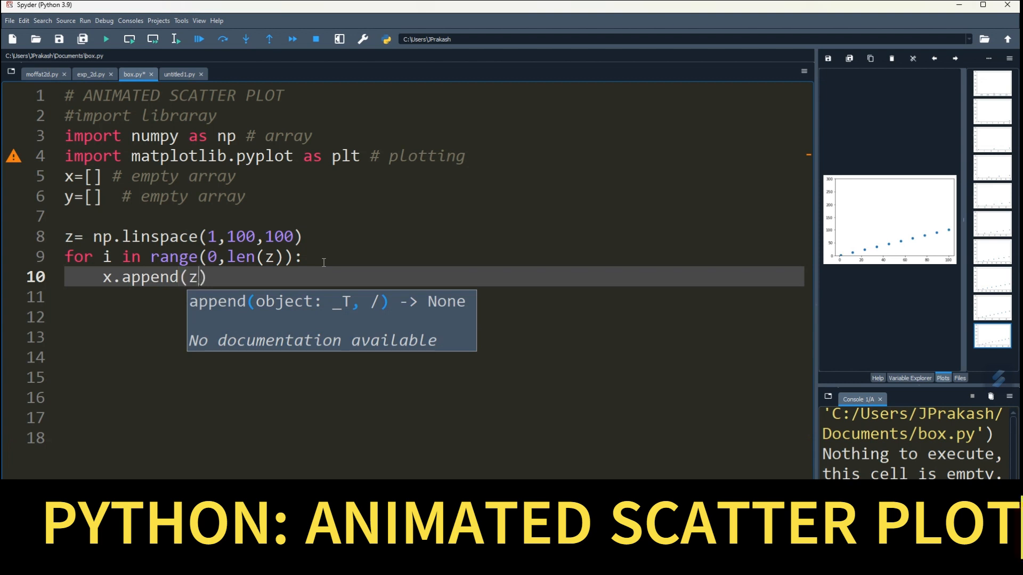
text([i])
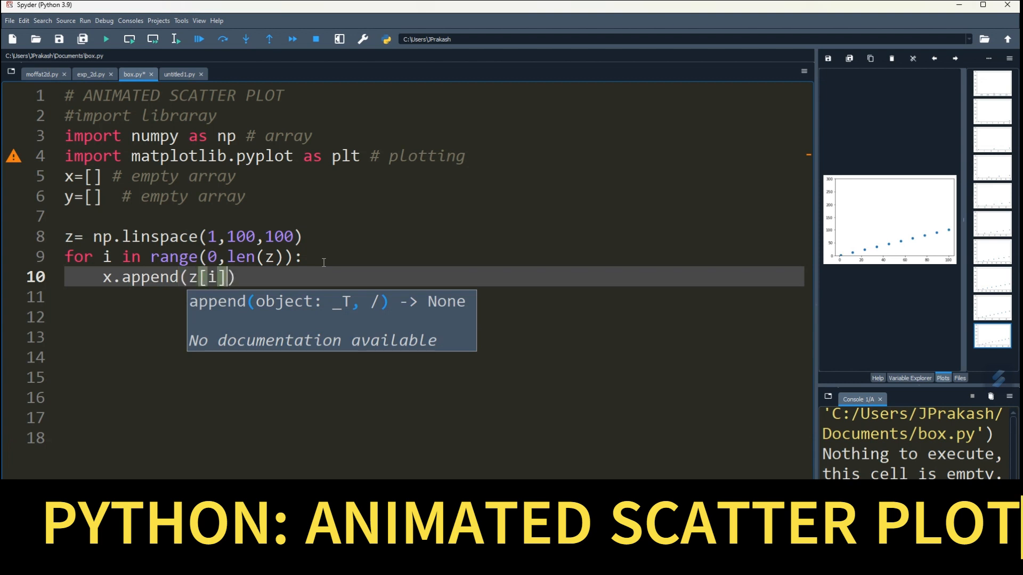
text(y)
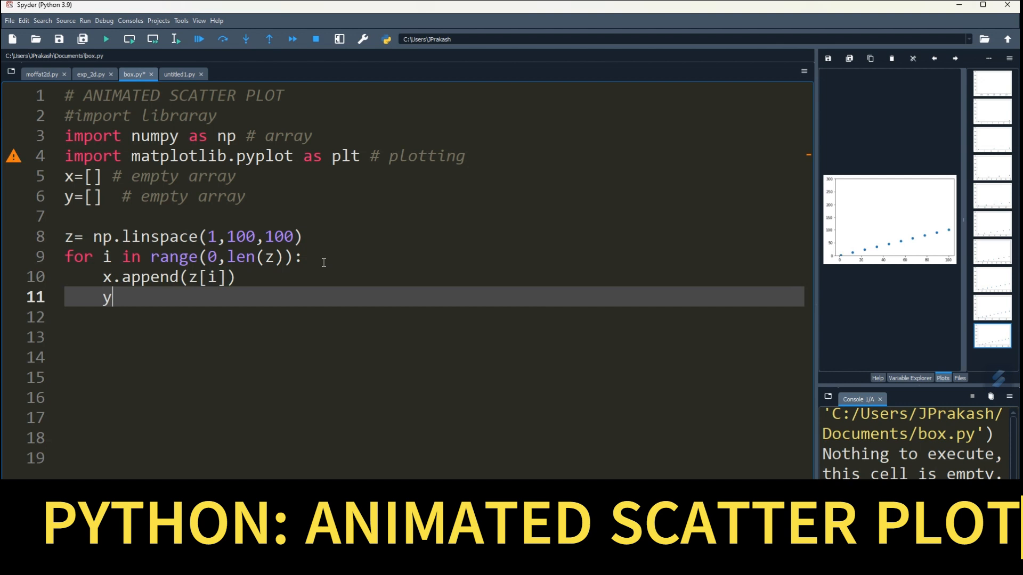
text(.appe)
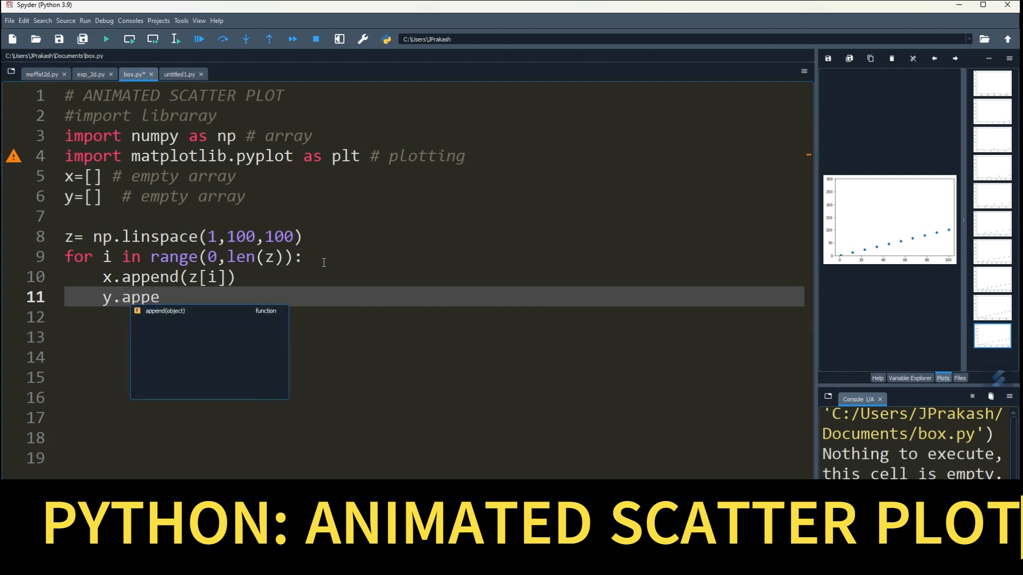
text(nd())
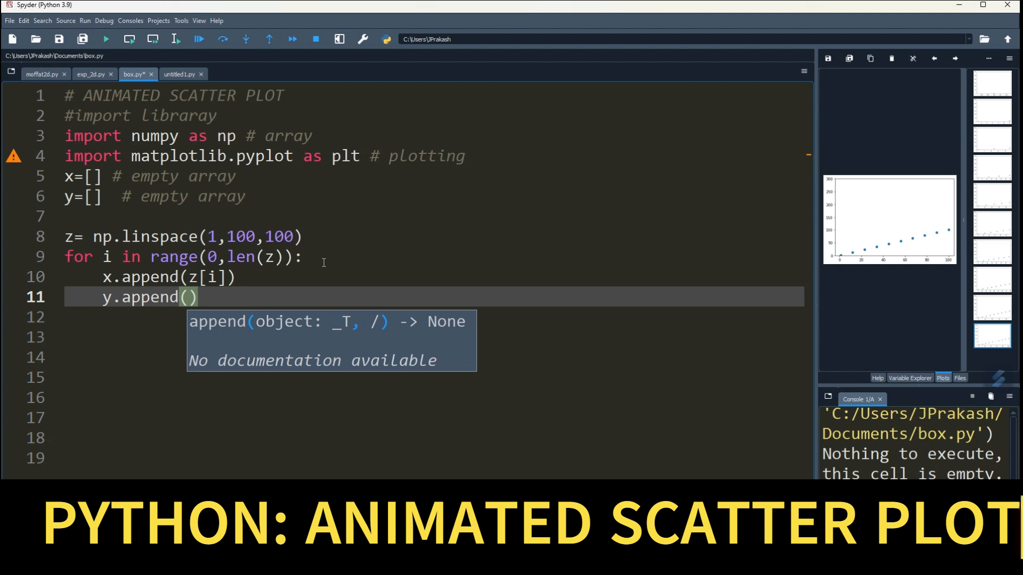
text(10)
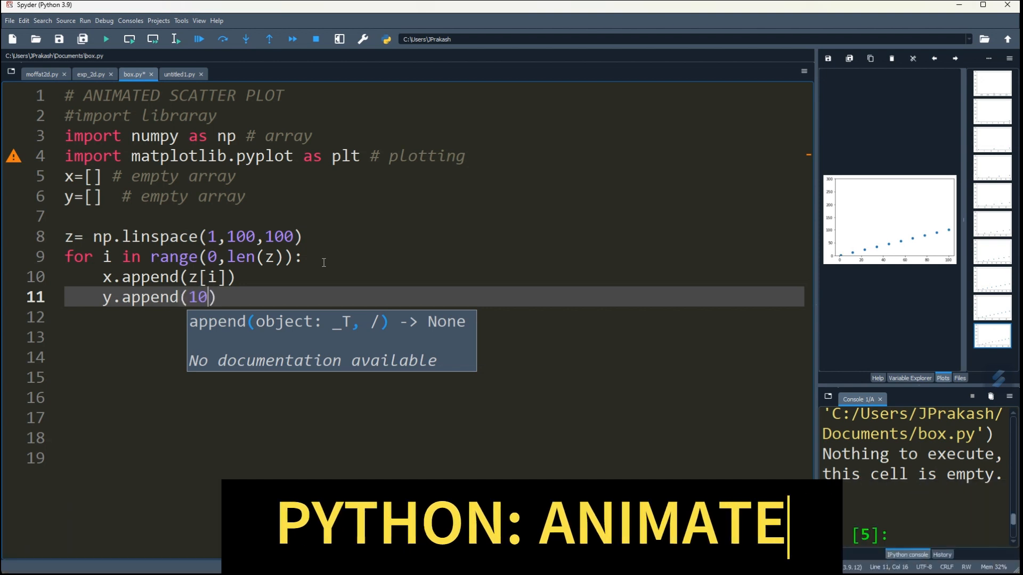
text(*np.soin)
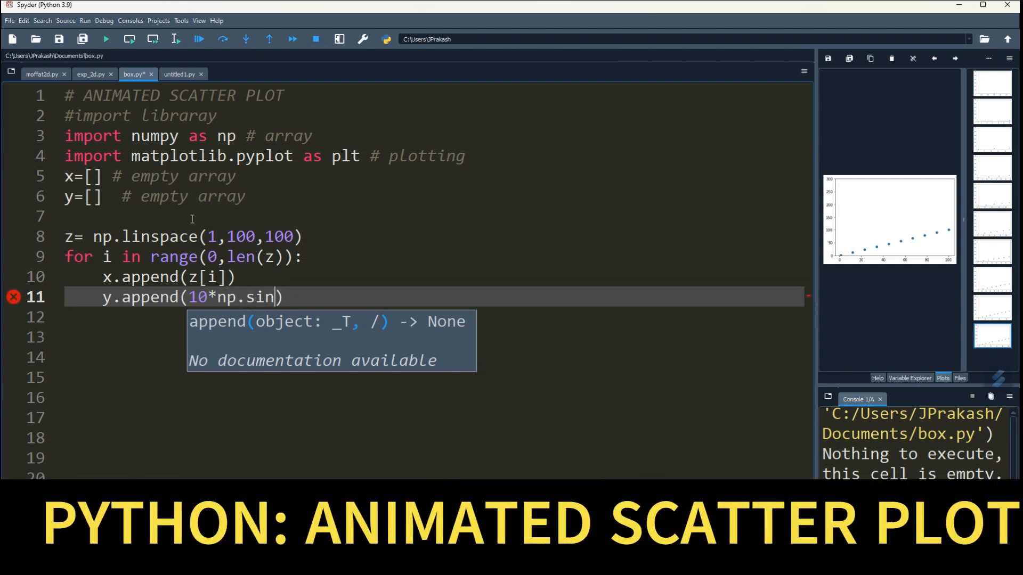
text((z)
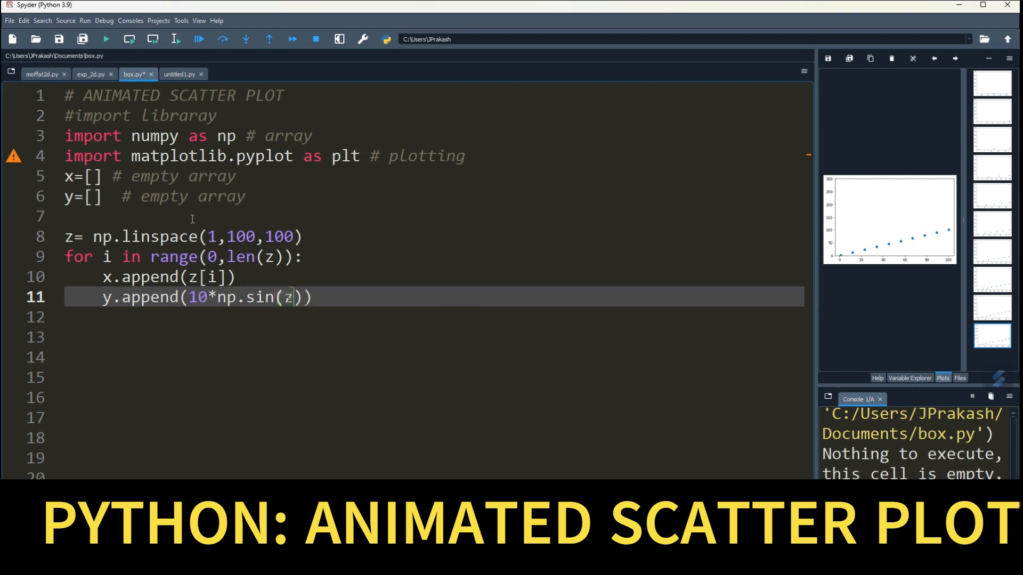
text([])
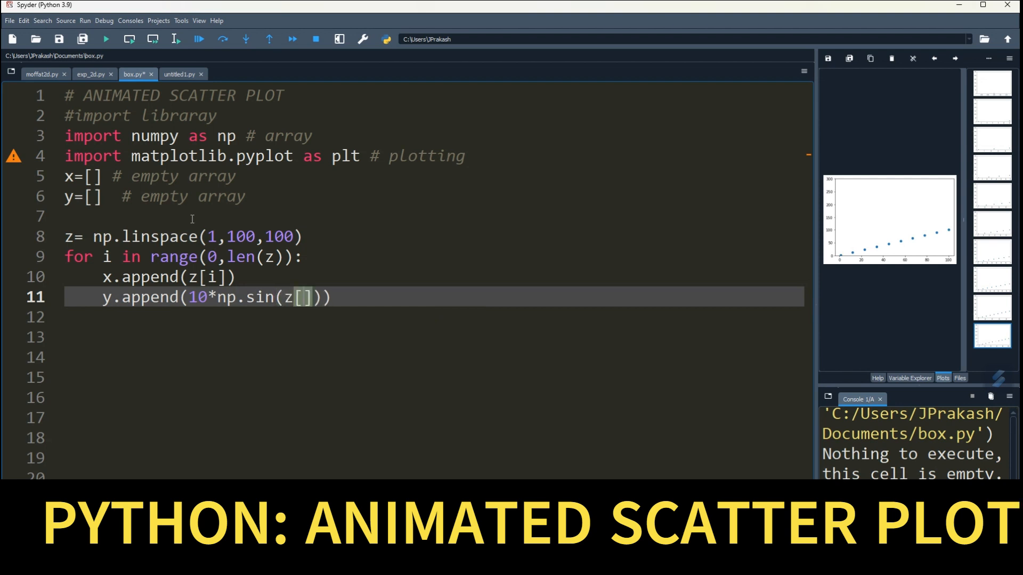
text(i)
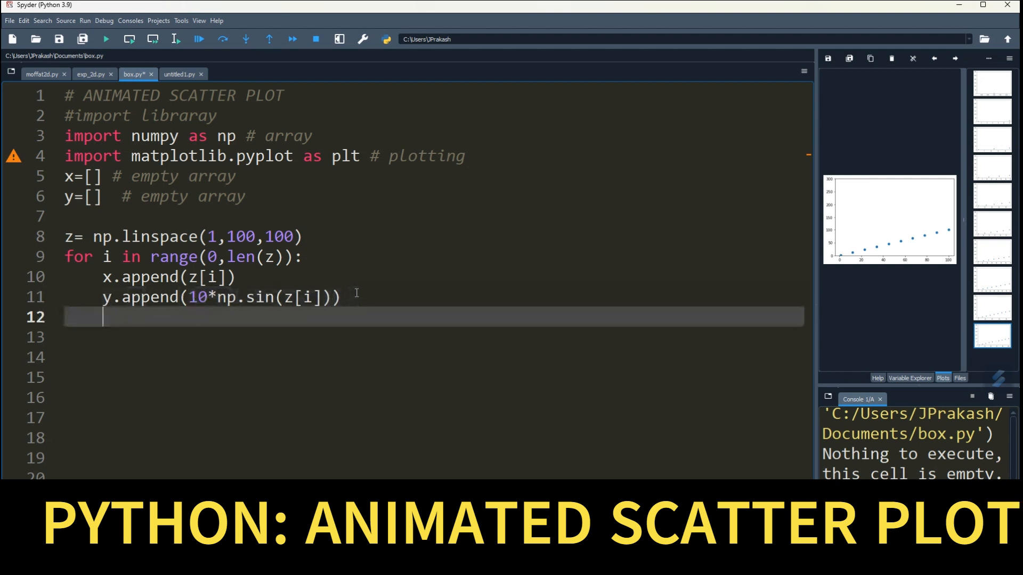
text(#plot)
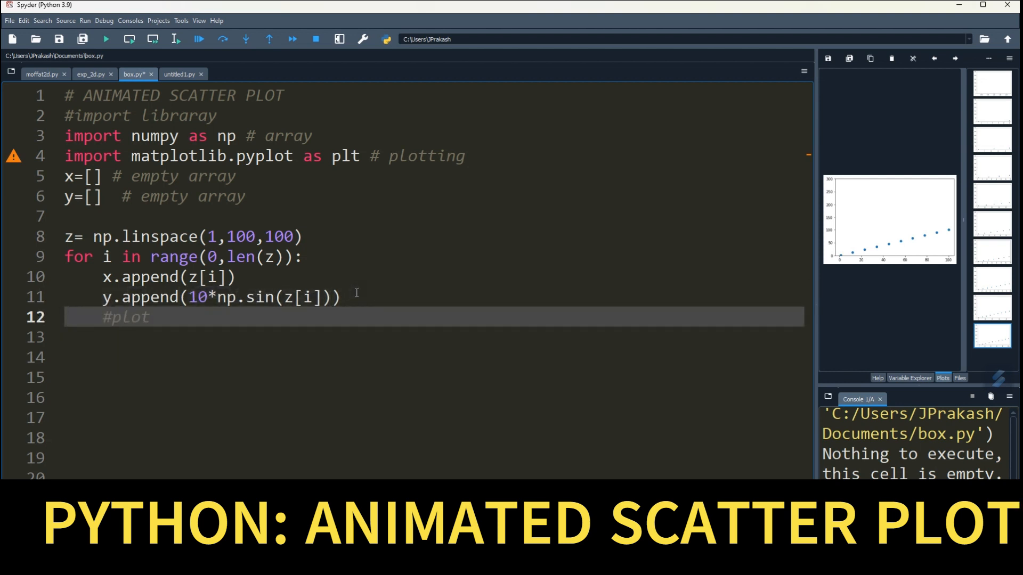
Inside the loop, plot plt.scatter(x,y) with marker='*' and size s=700.
text(scatter)
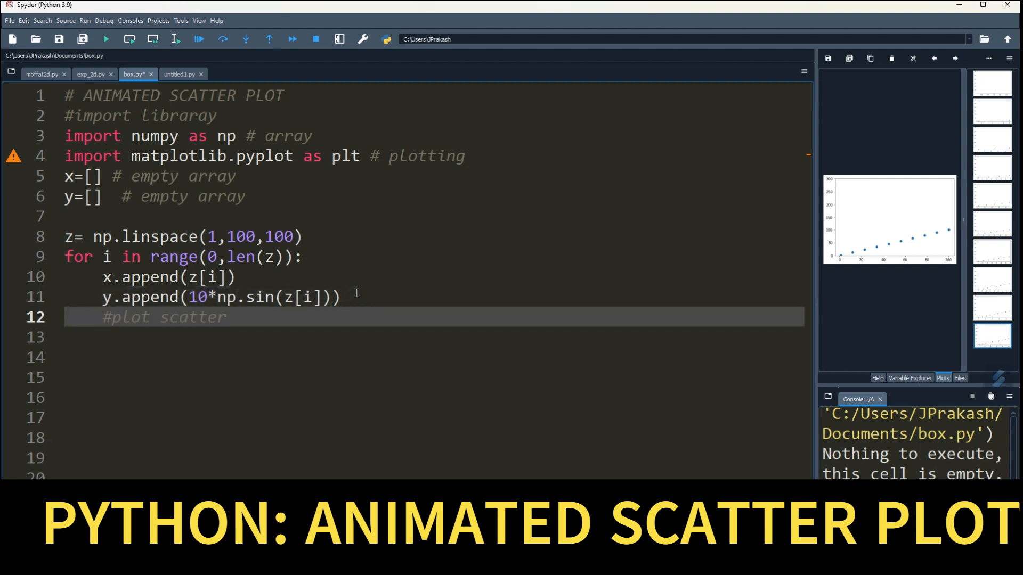
text(plt.)
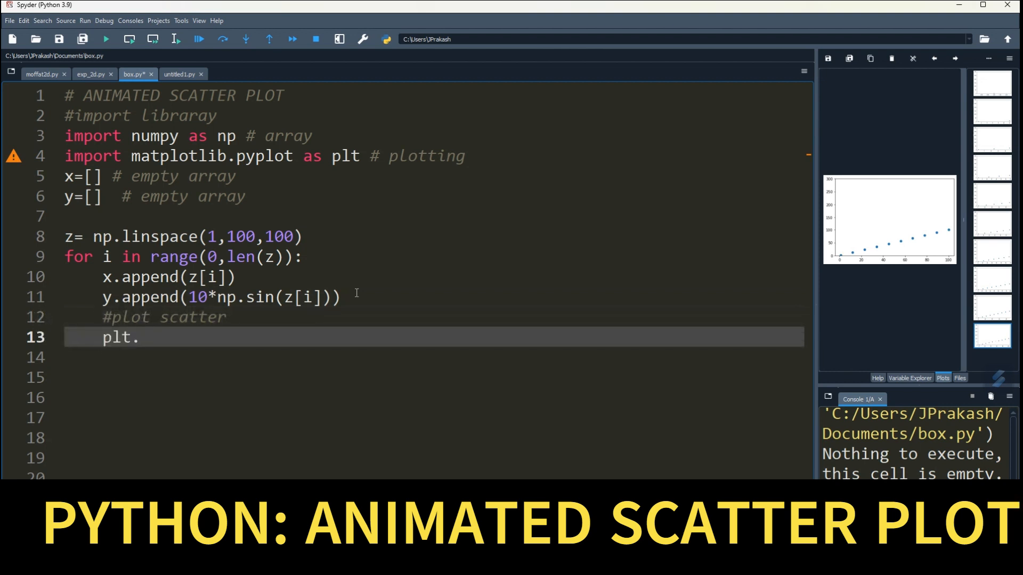
text(scatter())
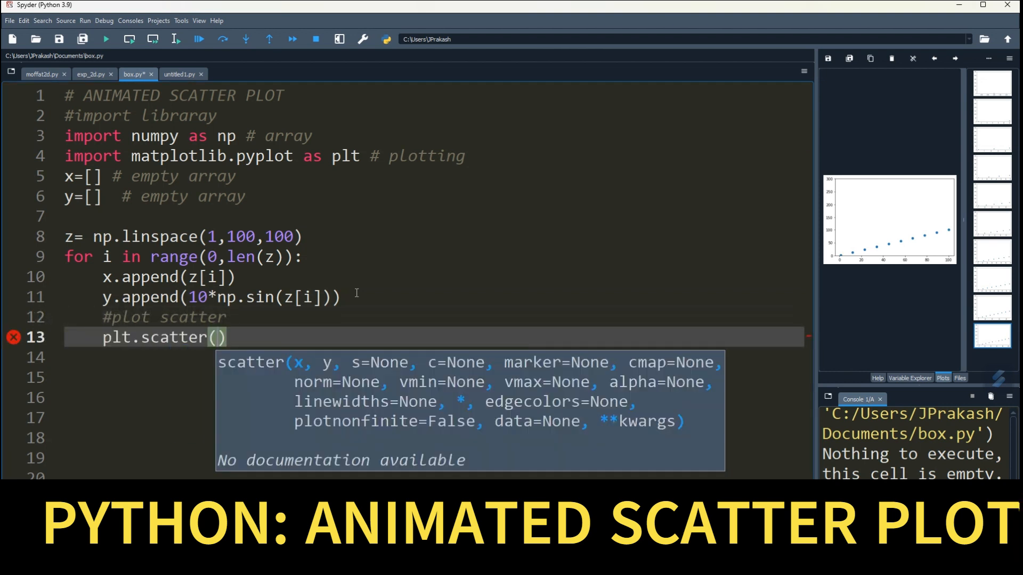
text(x,y)
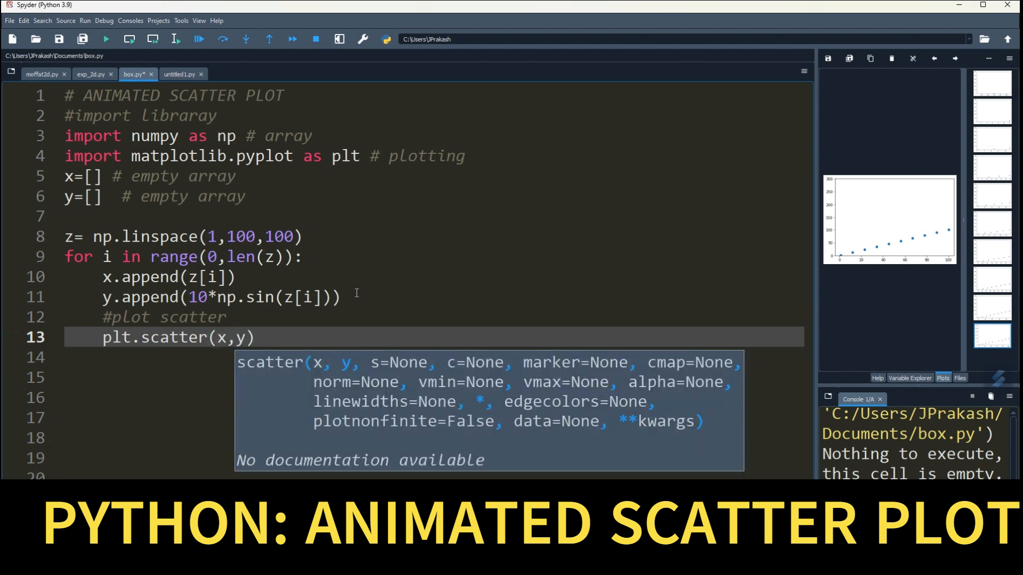
text(mar)
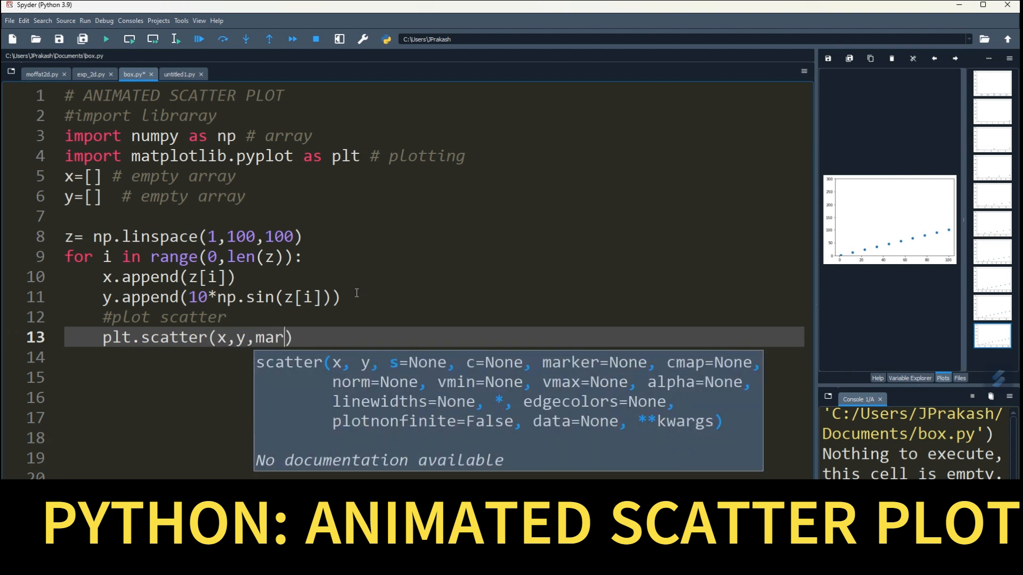
text(ker=)
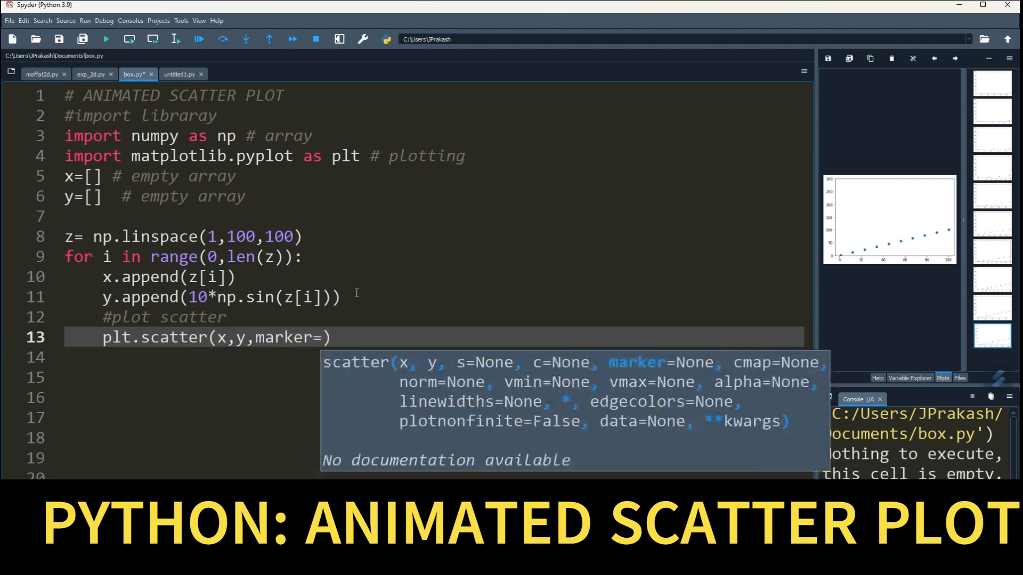
text('')
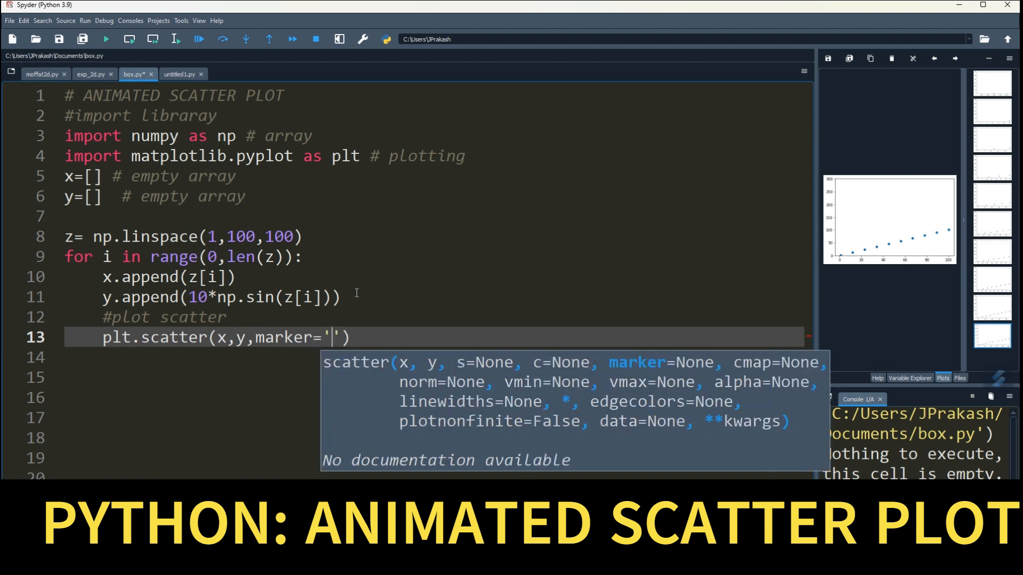
text('m)
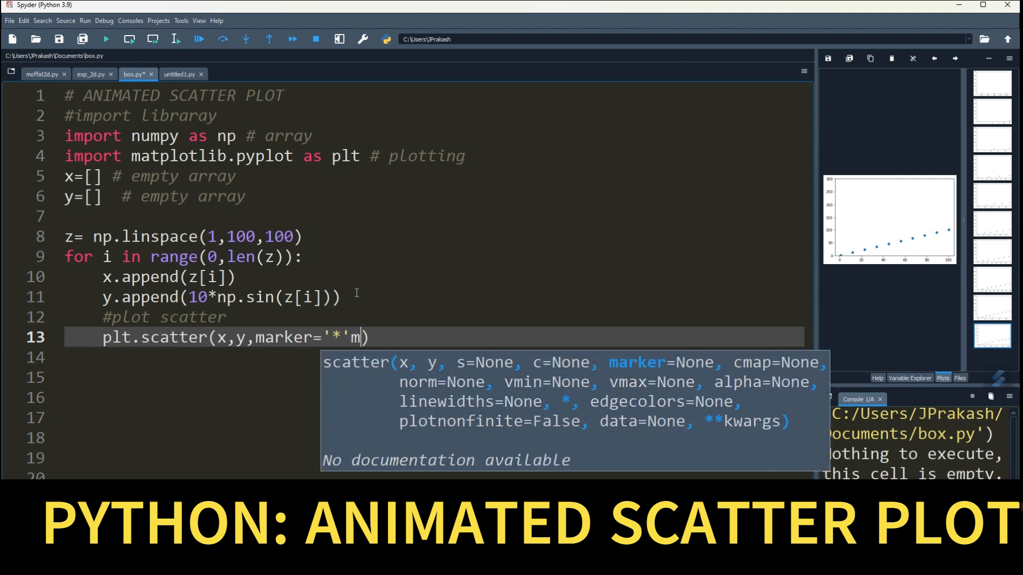
key(Backspace)
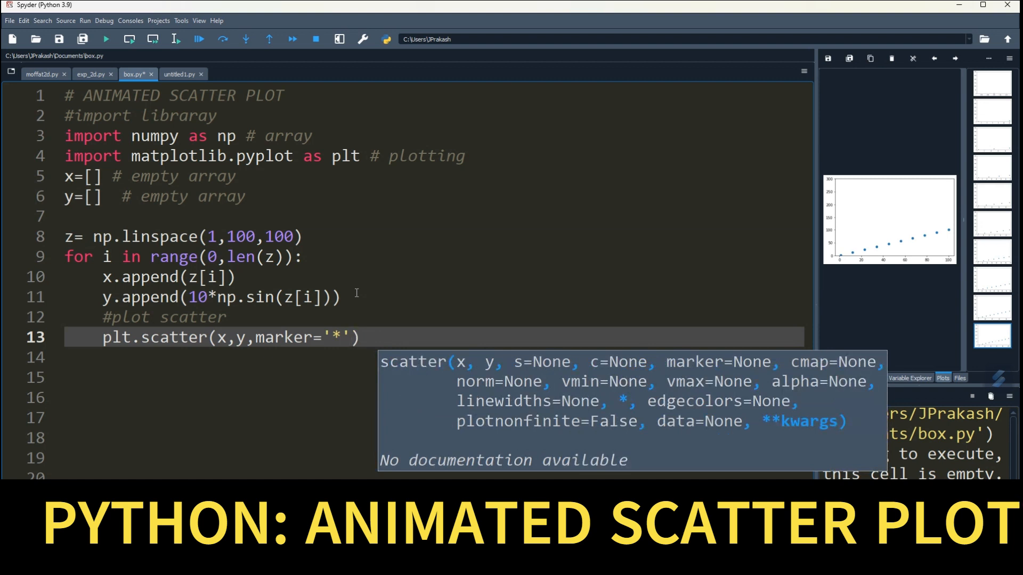
text(,s)
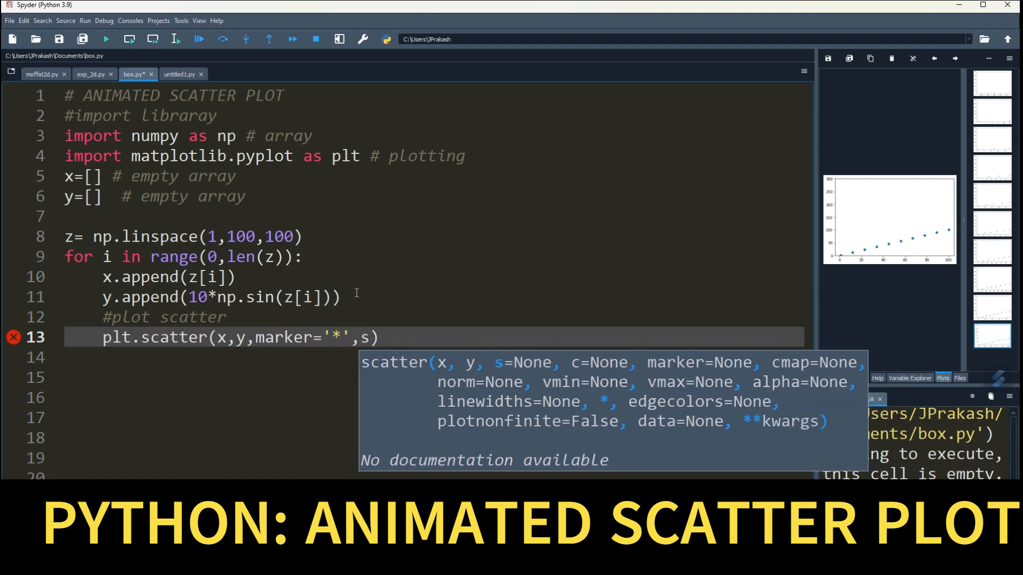
text(=)
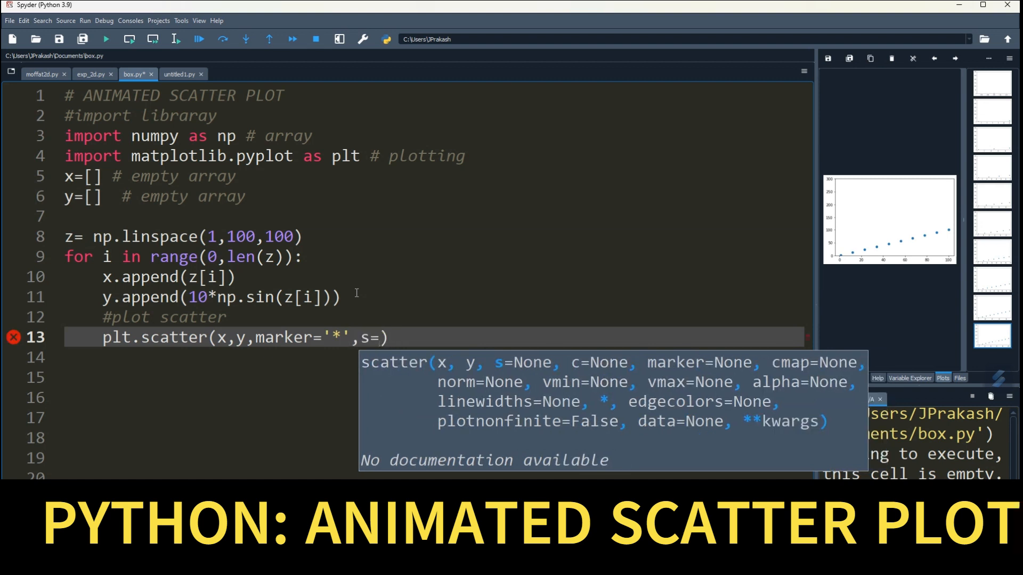
text(700)
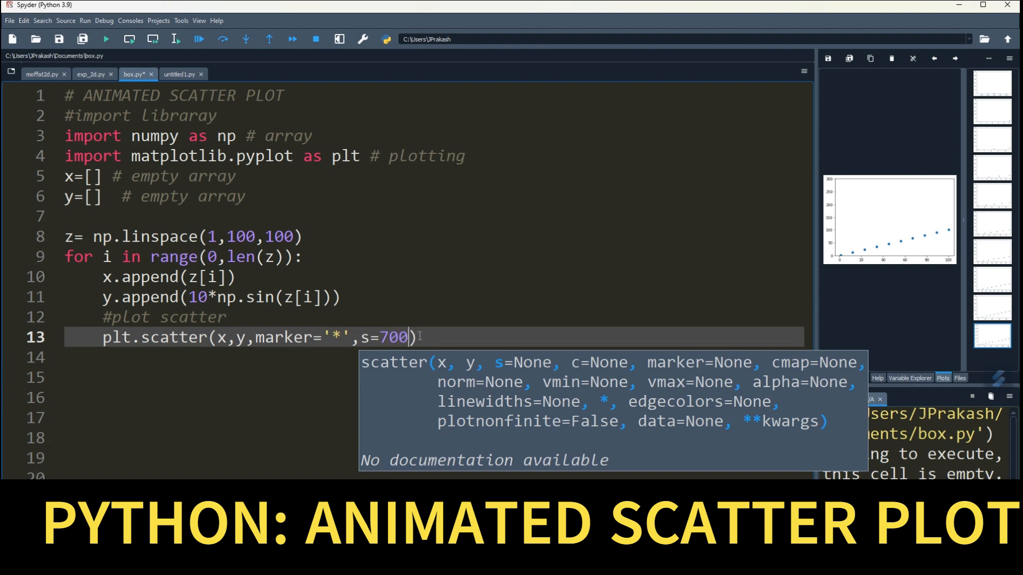
Add plt.pause(0.001) after each point and plt.show() after the loop.
text(pl)
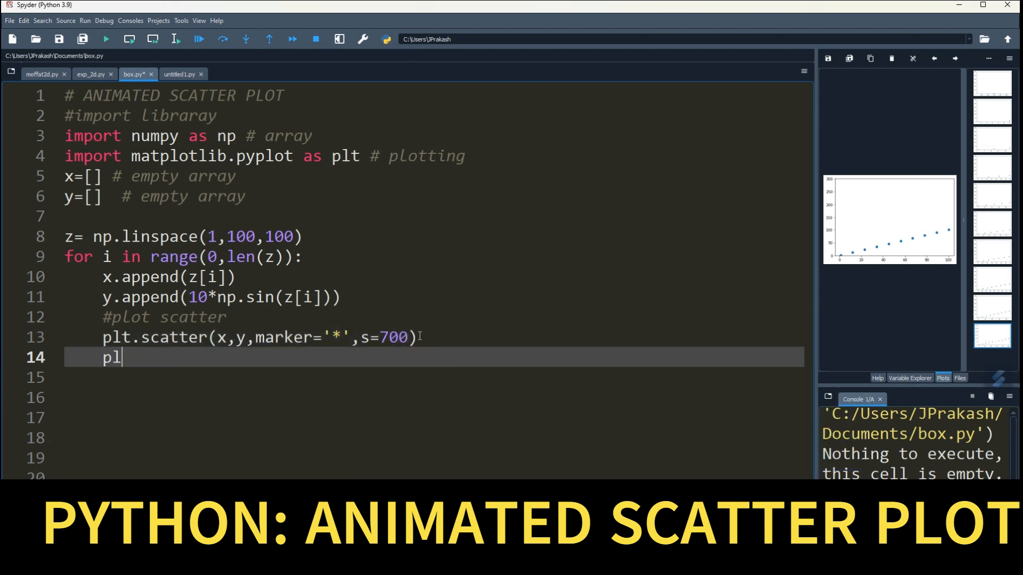
text(t.po)
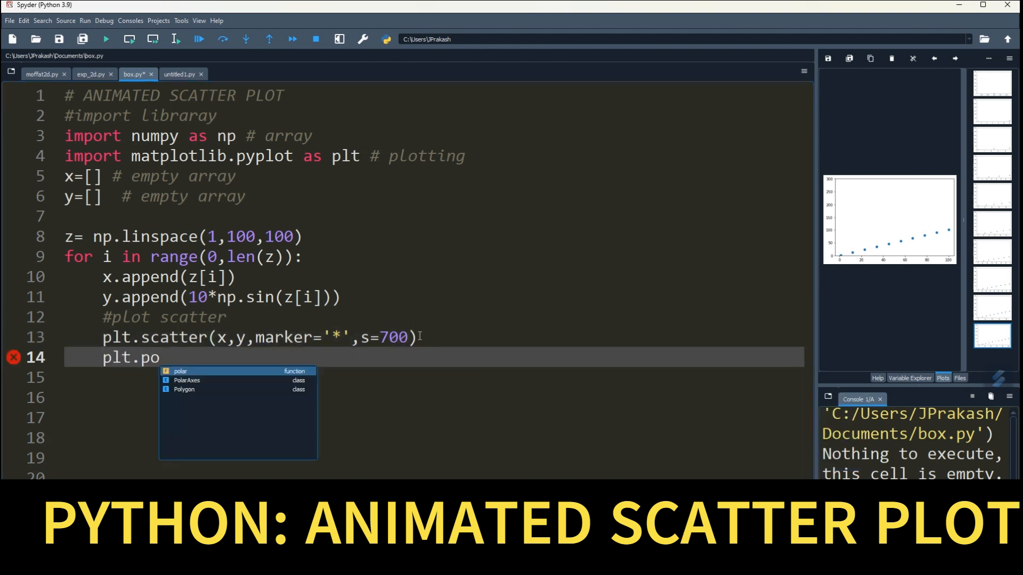
text(use()
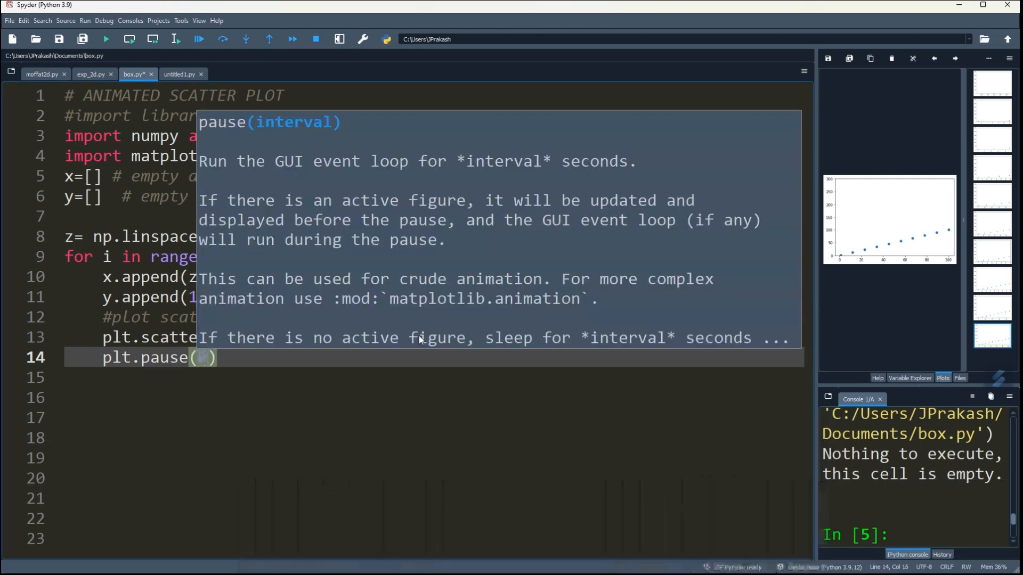
text(0.001)
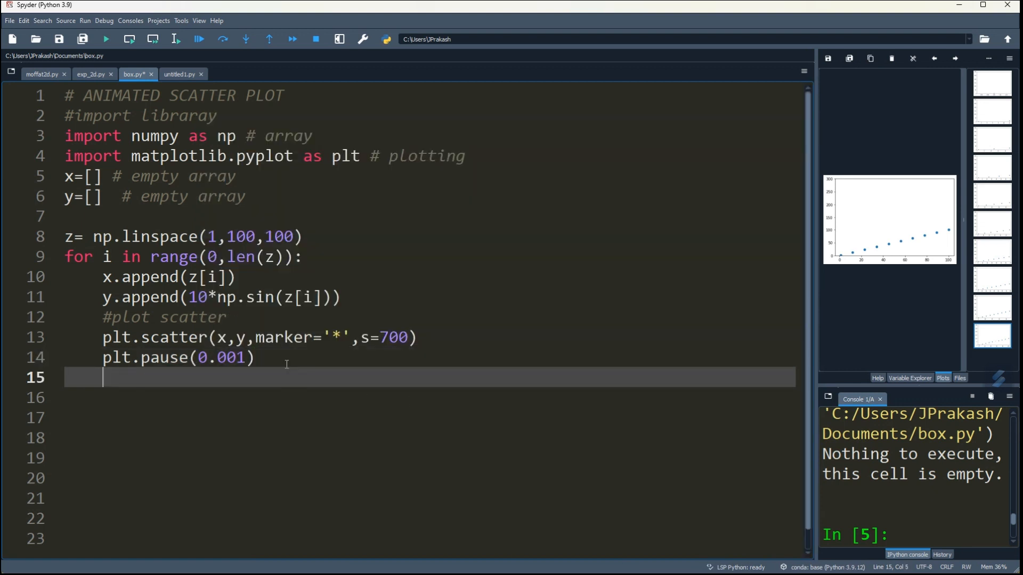
text(pl)
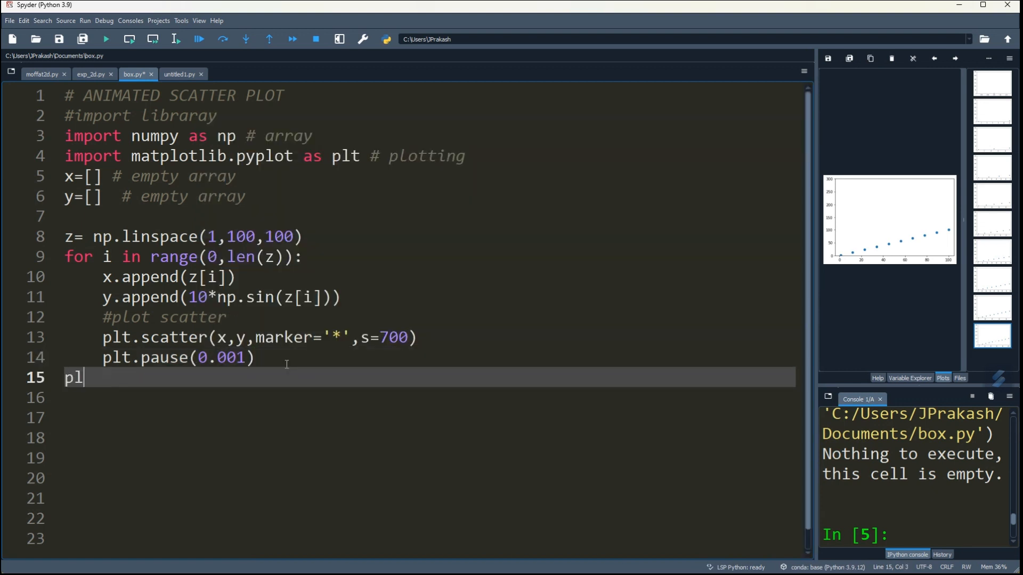
text(t.show()
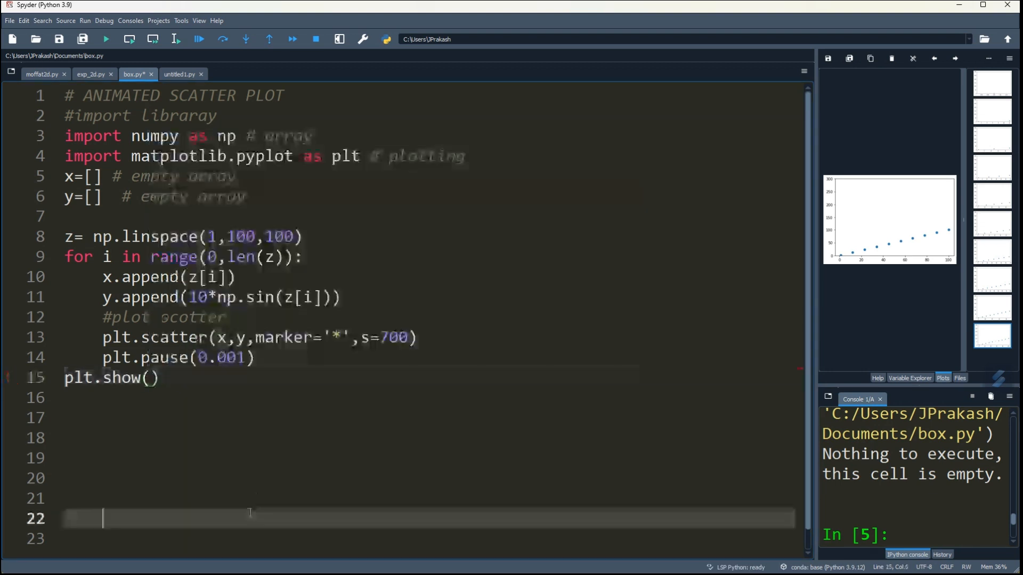
Run box.py and maximize Figure 1 to watch the 100 star points build up.
click(105, 39)
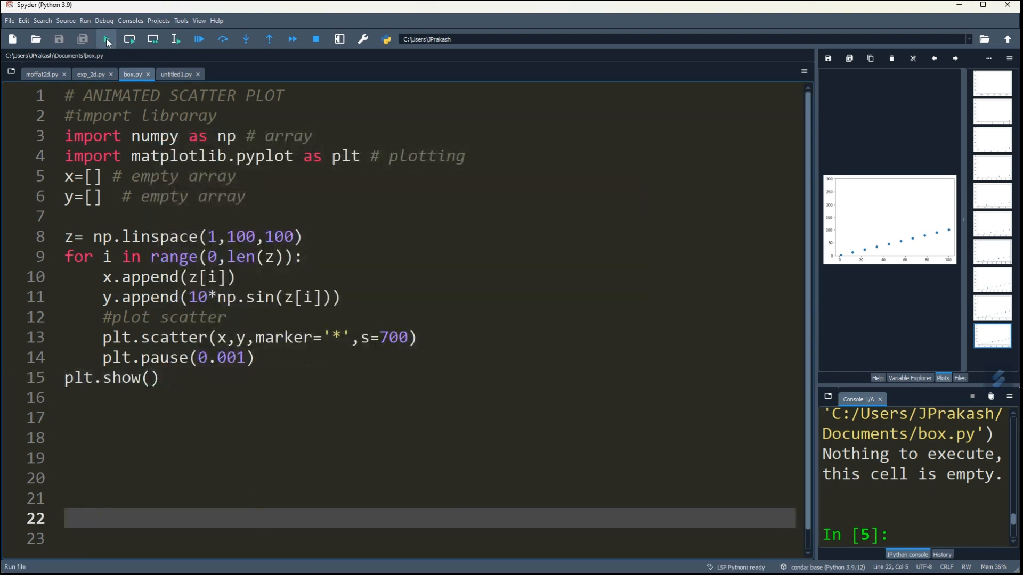
click(107, 39)
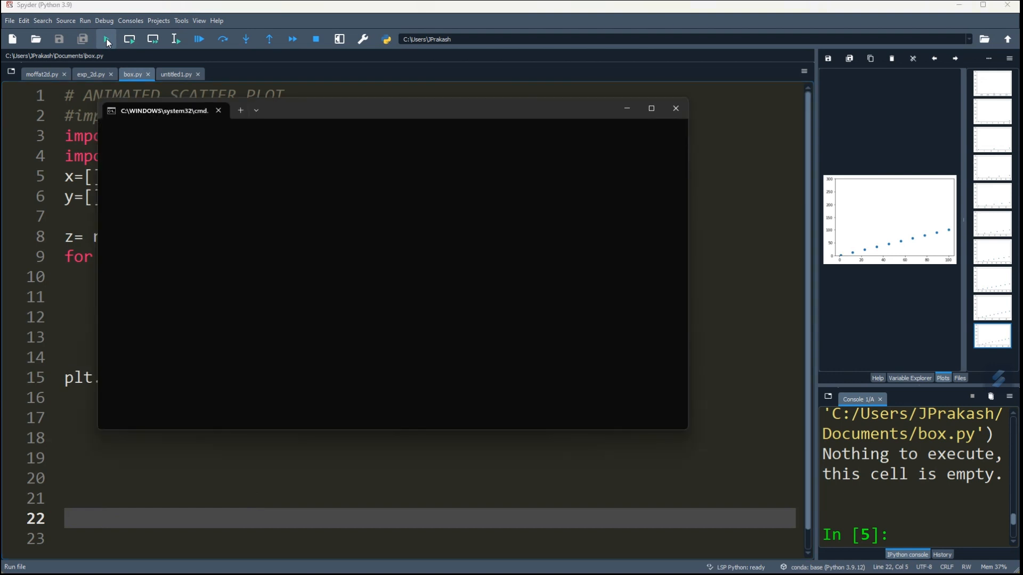
click(106, 39)
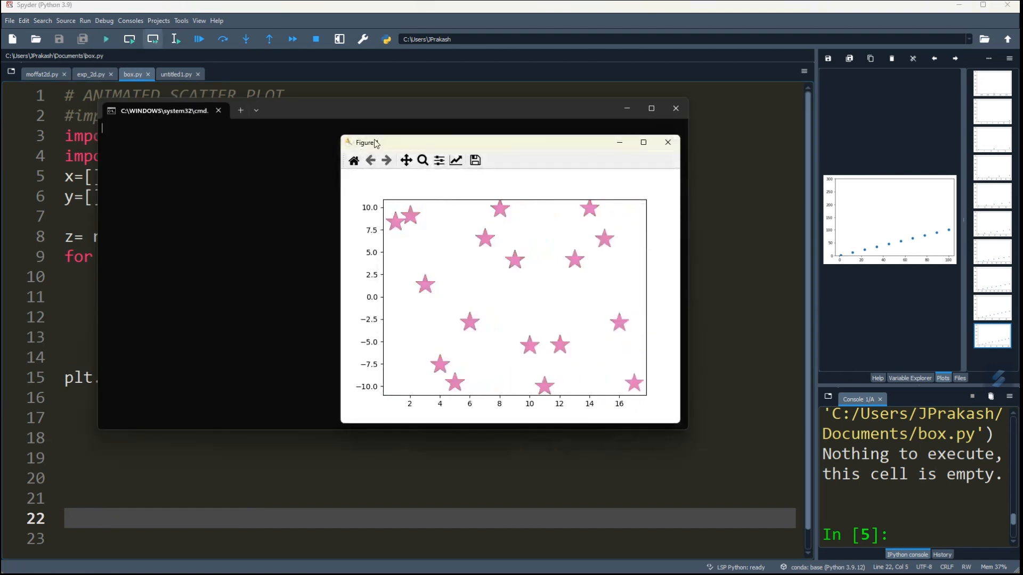
click(642, 141)
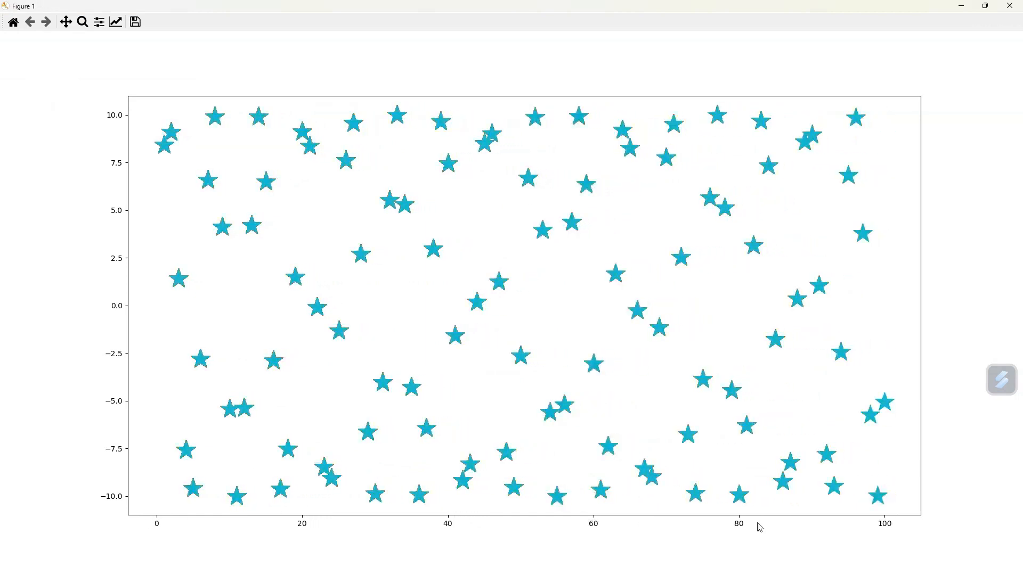
mouse_move(835, 365)
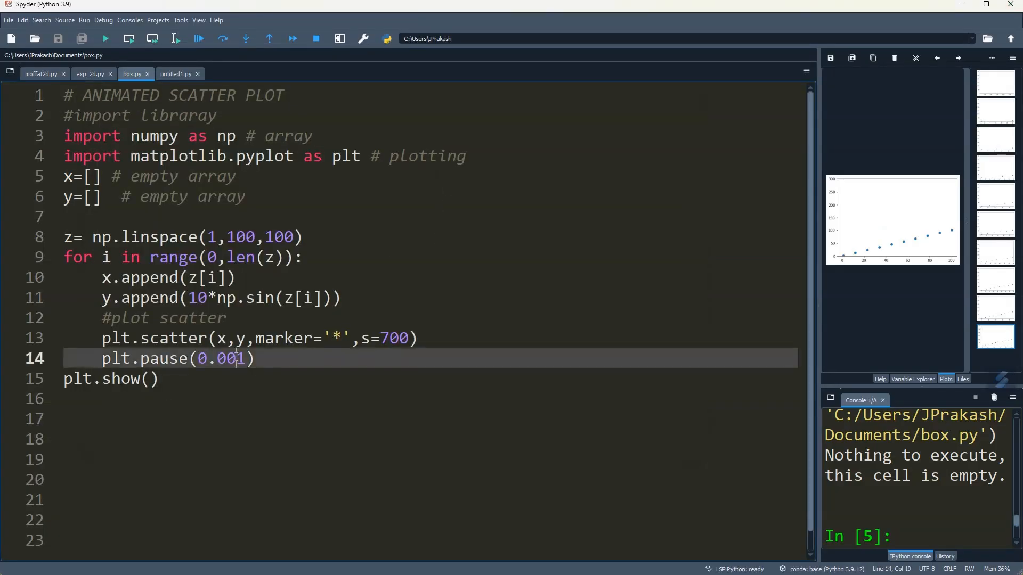
Change the pause to plt.pause(0.00001) and run the script again.
text(00)
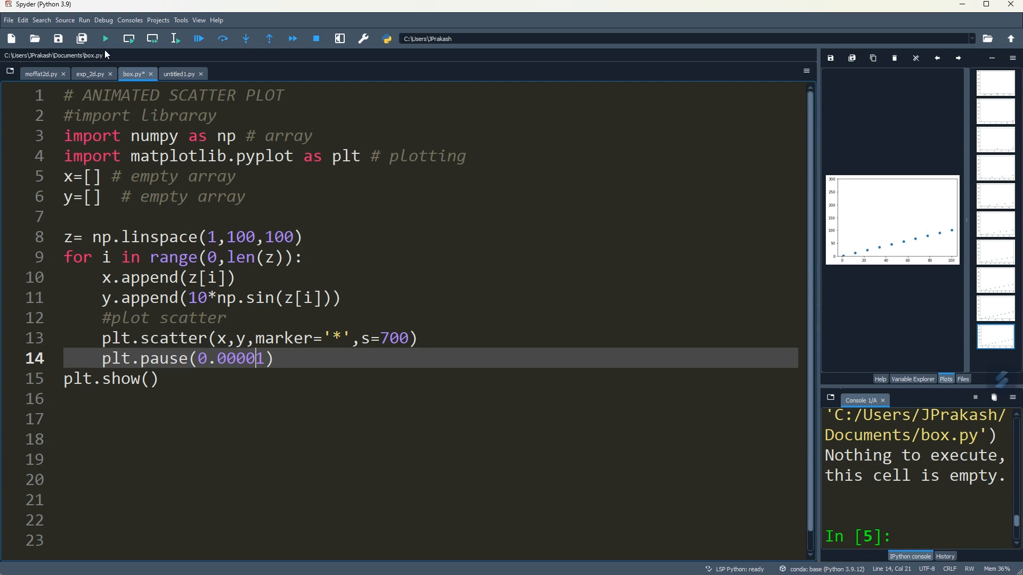
click(105, 38)
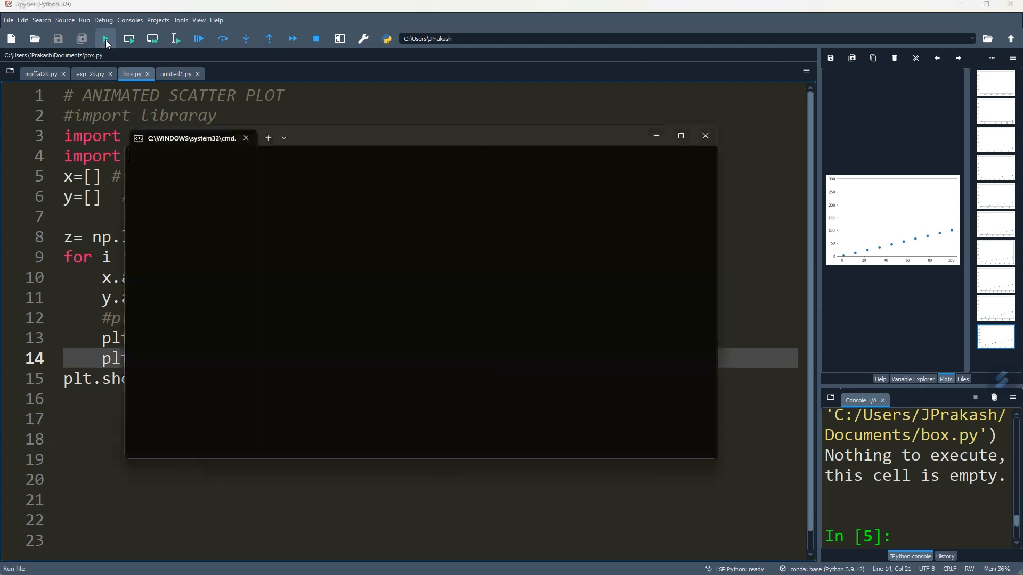
click(106, 38)
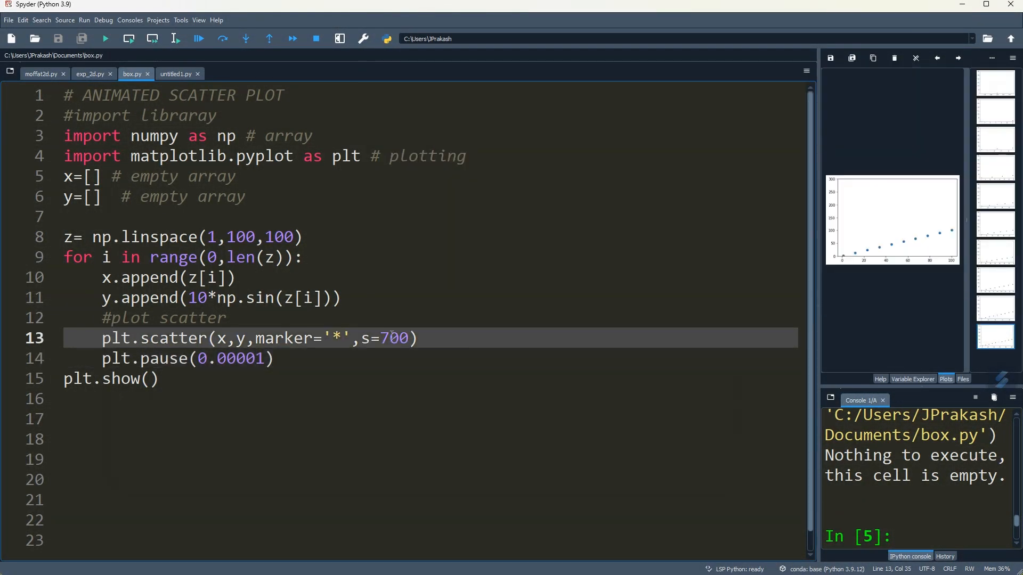
Change the marker size to s=1000 and rerun to draw the larger stars.
text(1000)
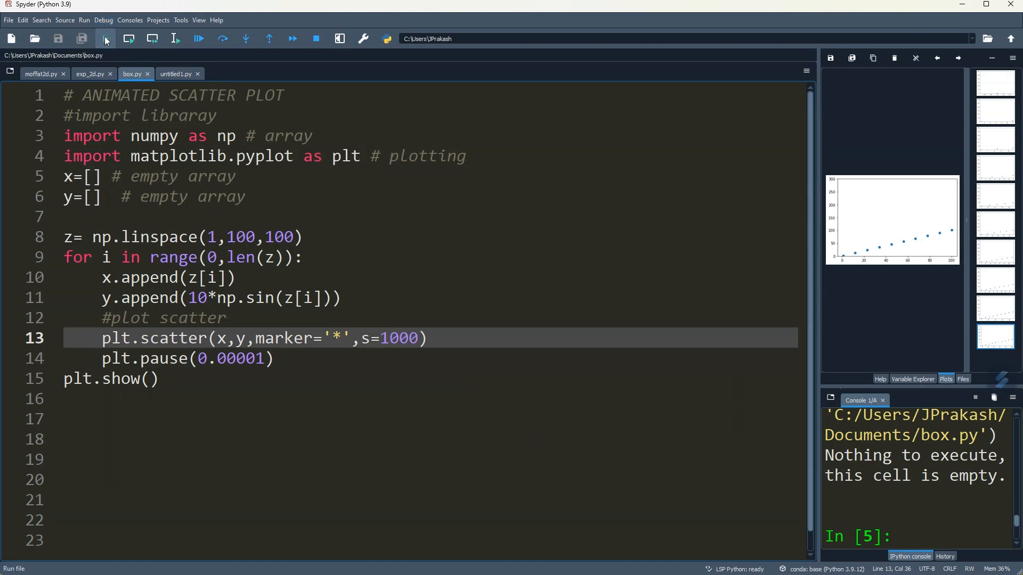
click(105, 38)
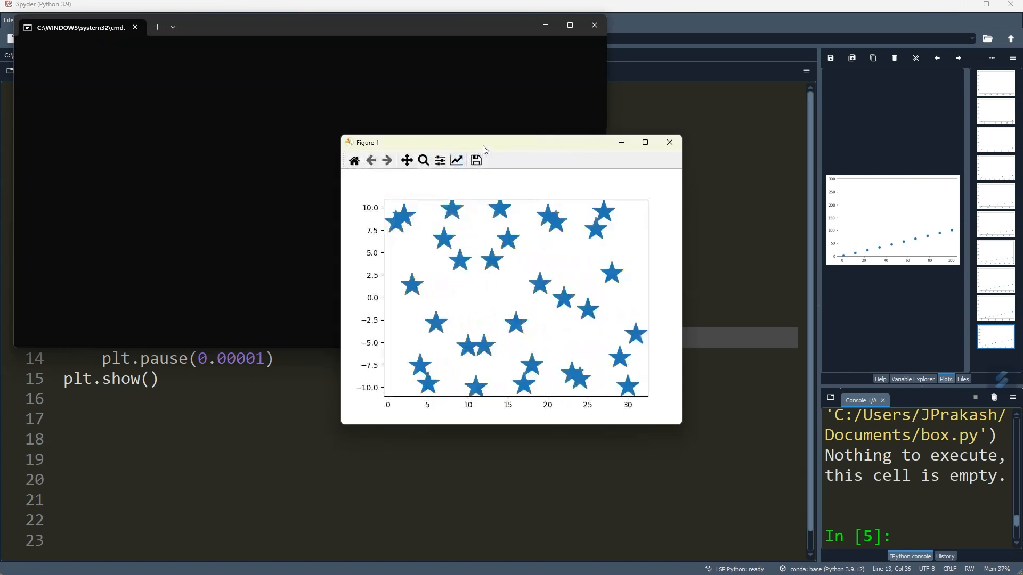
click(643, 141)
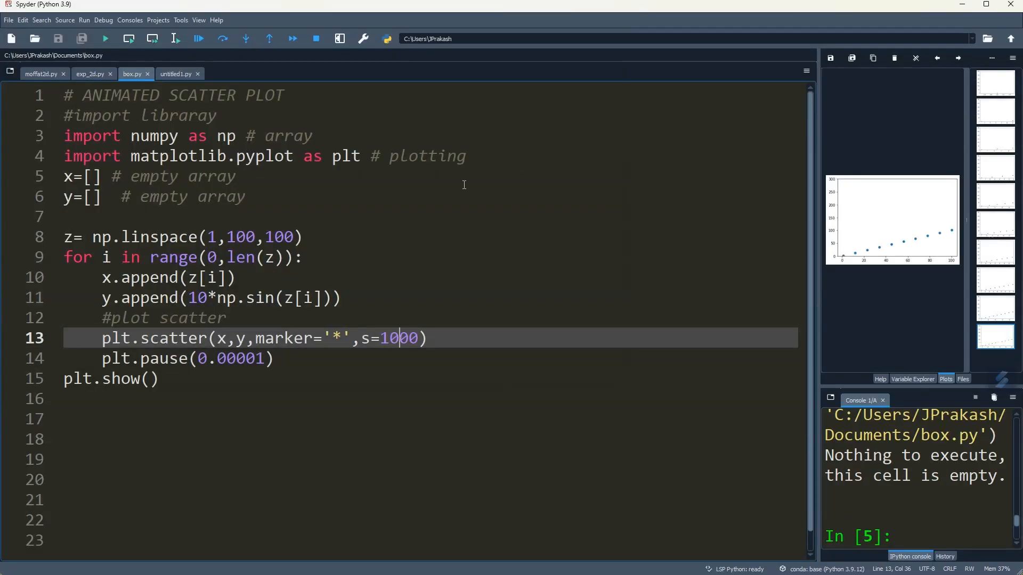
Set z to np.linspace(1,100,1000), run it, then stop the run by closing its console.
click(294, 236)
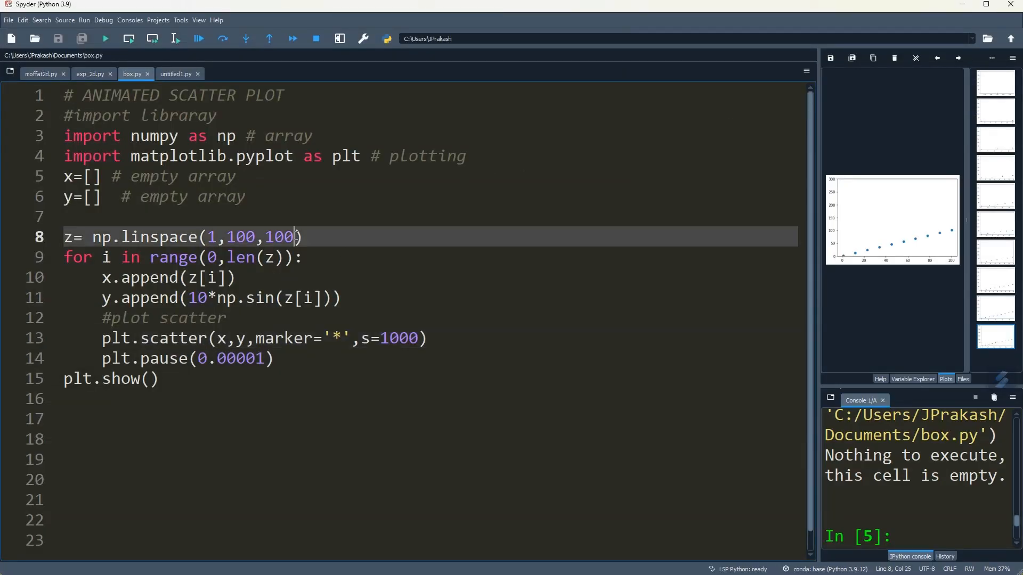
text(00)
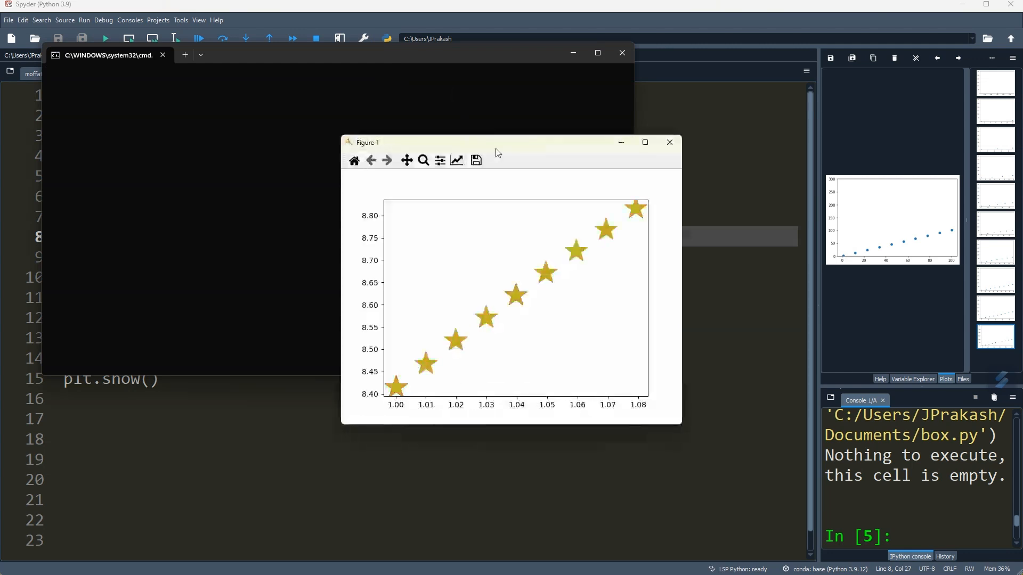
click(645, 141)
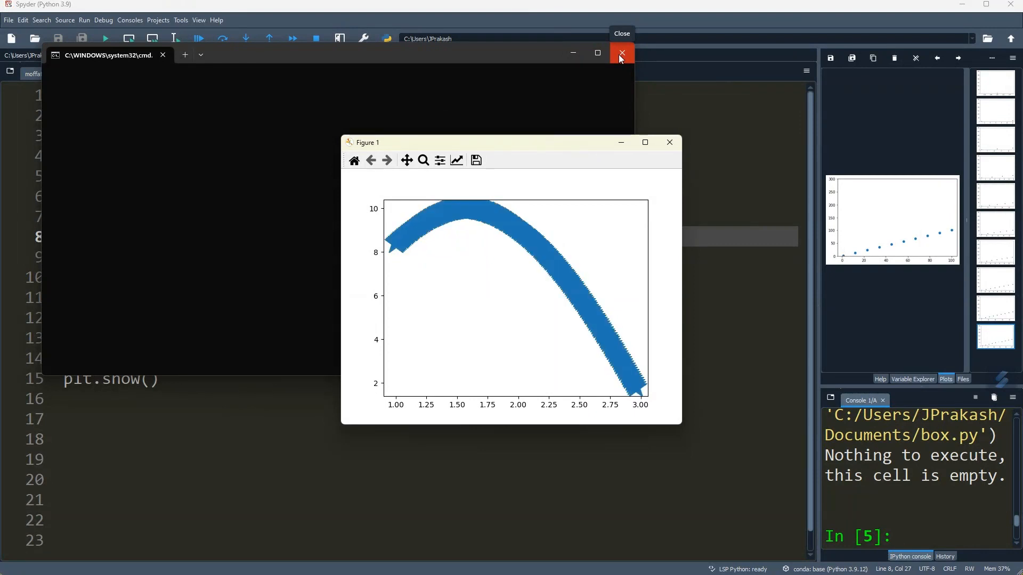
click(621, 54)
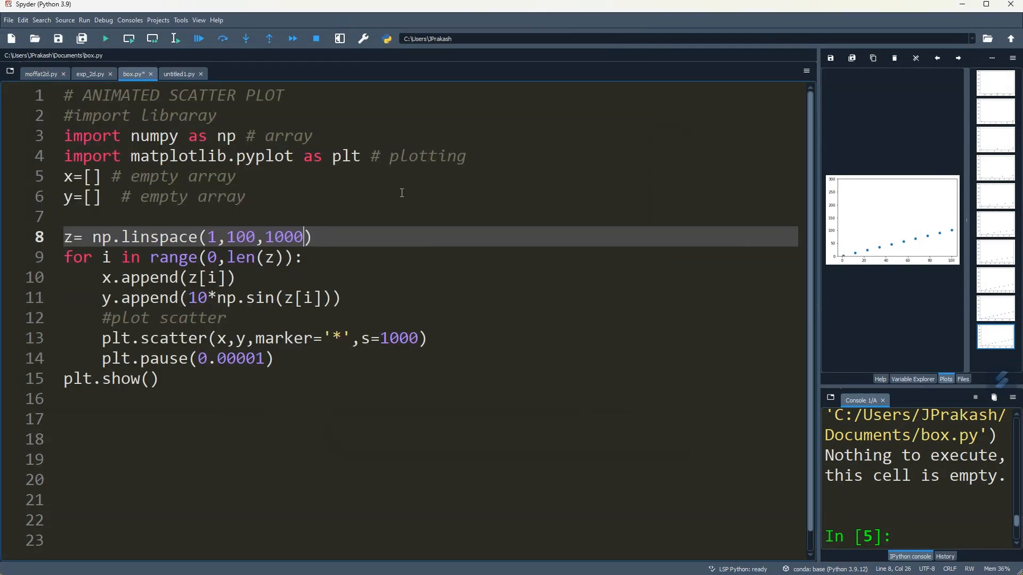
Set the linspace point count to 200, rerun, and move Figure 1 over the editor.
key(BackSpace)
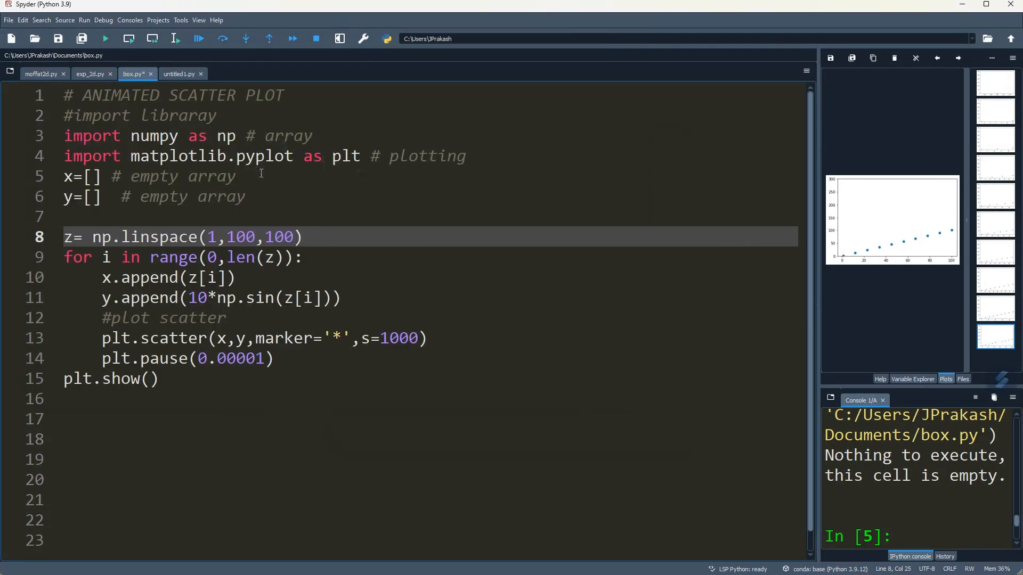
text(200)
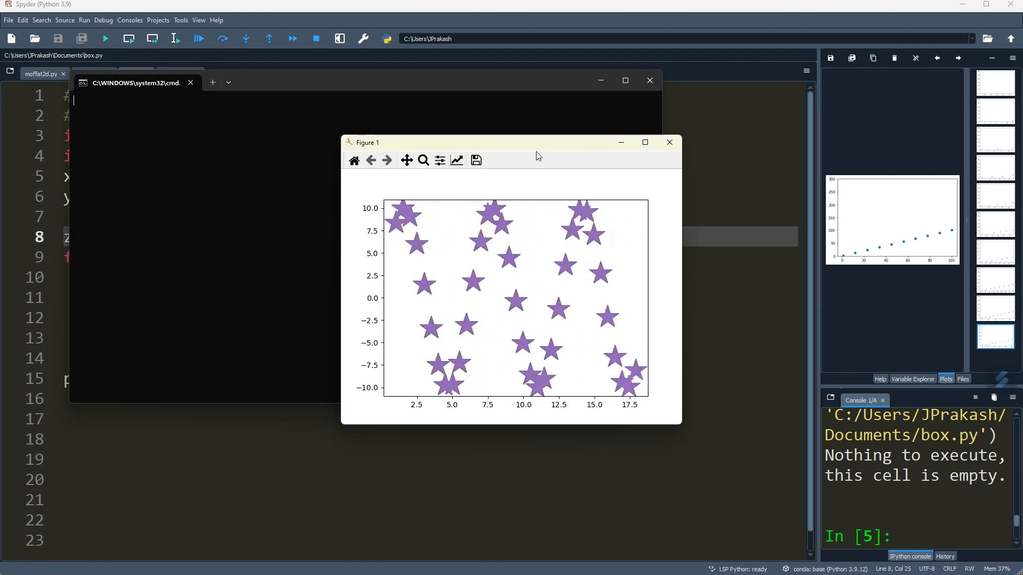
click(644, 142)
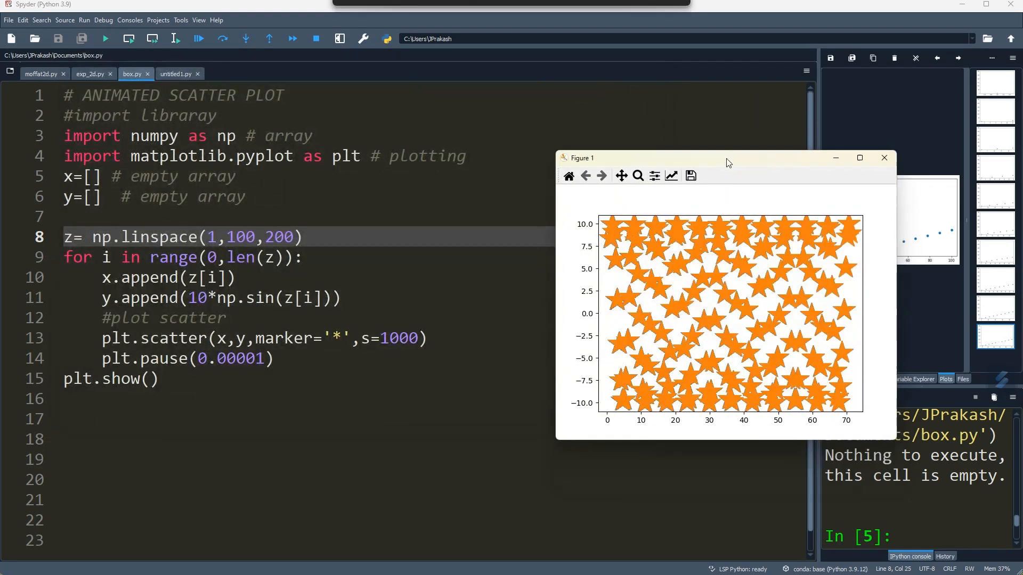
drag(652, 158, 642, 146)
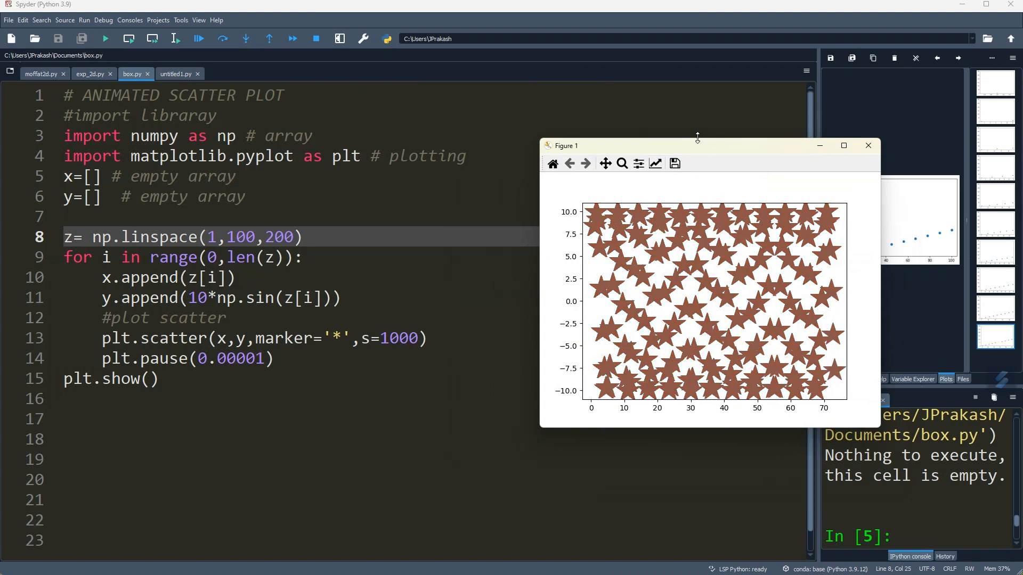